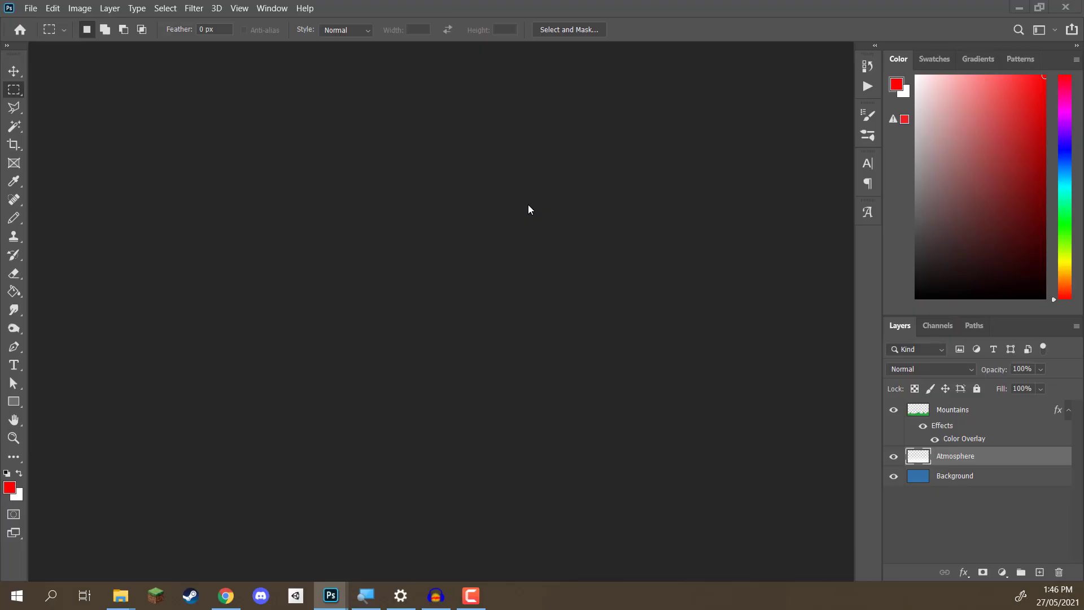
pyautogui.moveTo(553, 208)
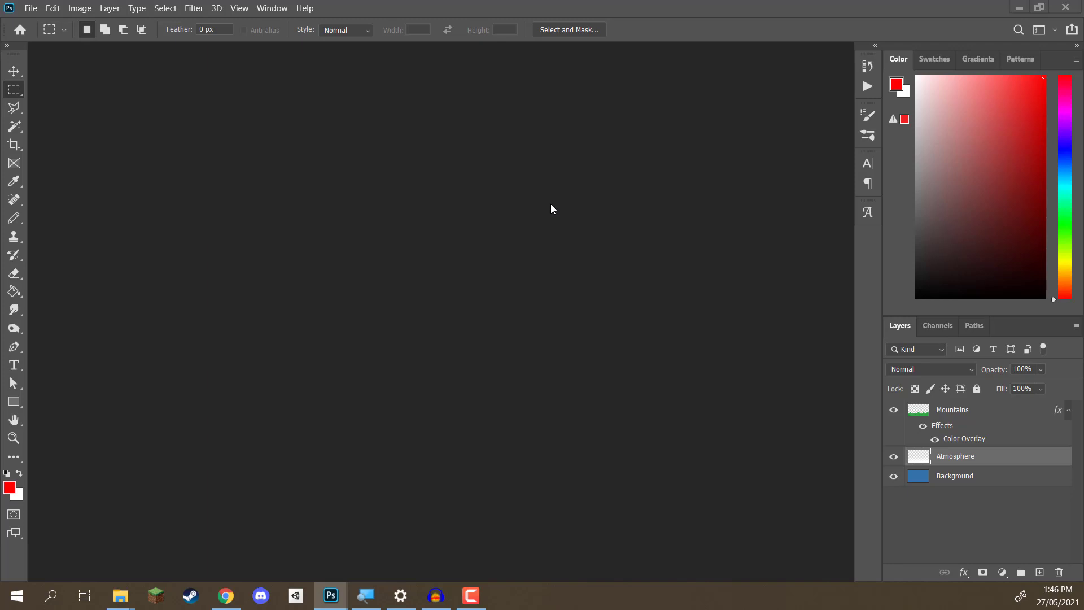
pyautogui.moveTo(174, 145)
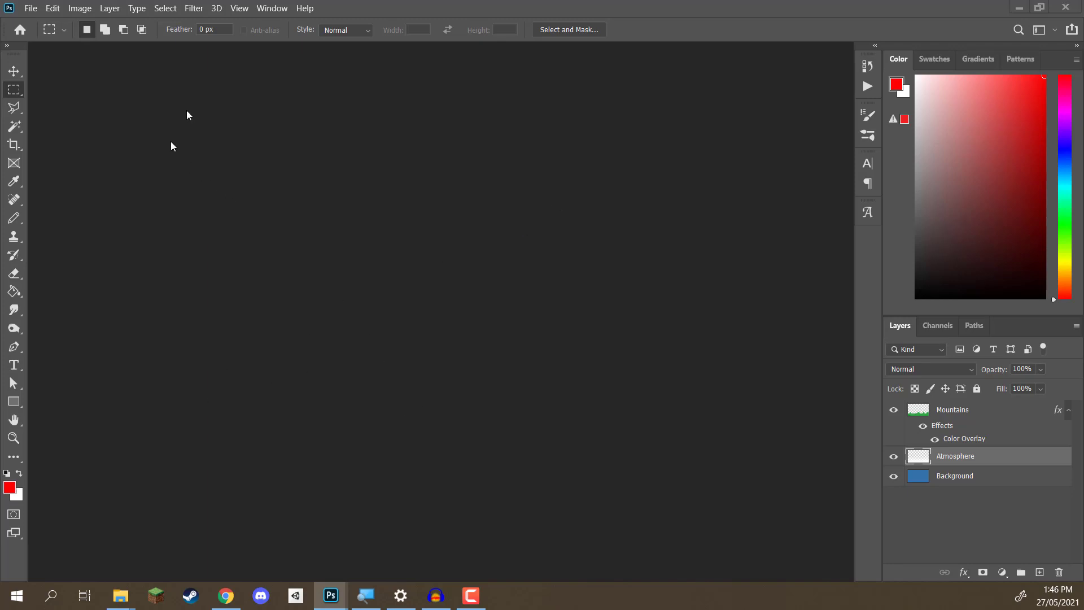
pyautogui.moveTo(556, 271)
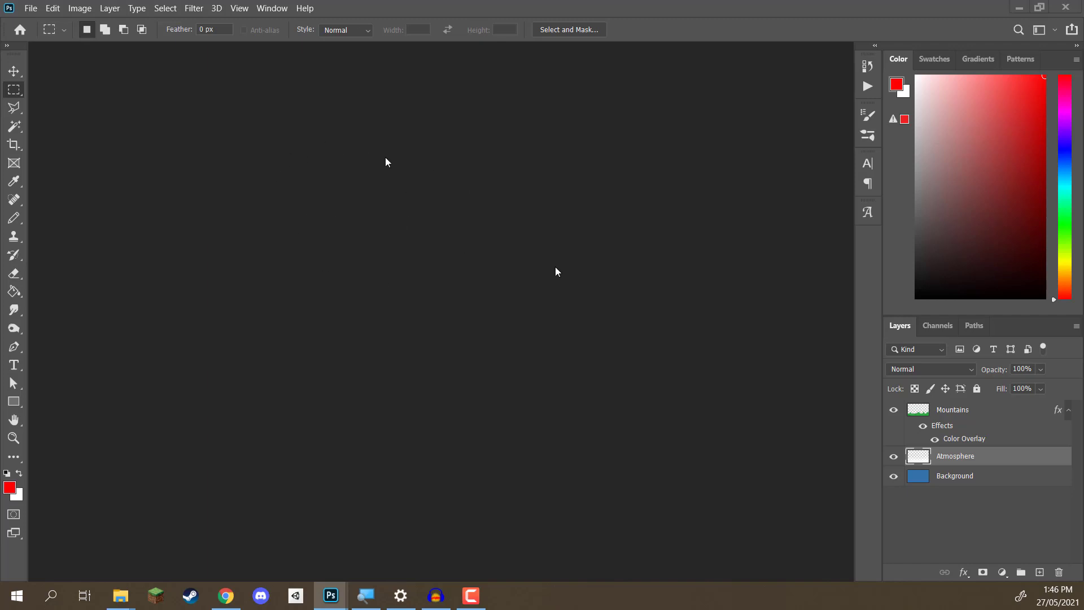
# Step: Create a new 300 × 168 px document from File > New
pyautogui.click(38, 9)
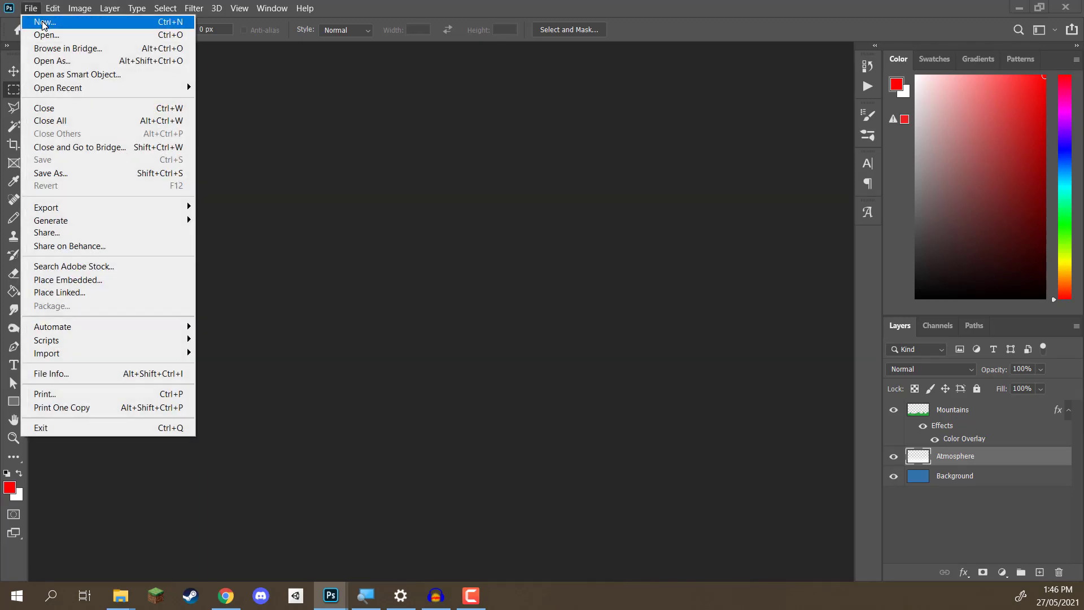
pyautogui.click(42, 23)
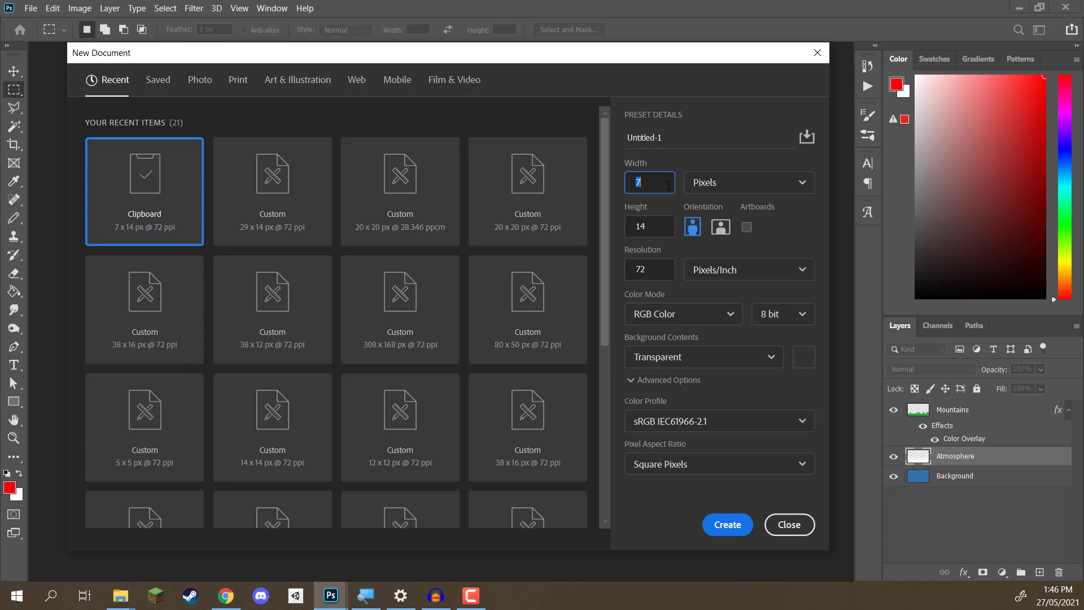
pyautogui.write('300')
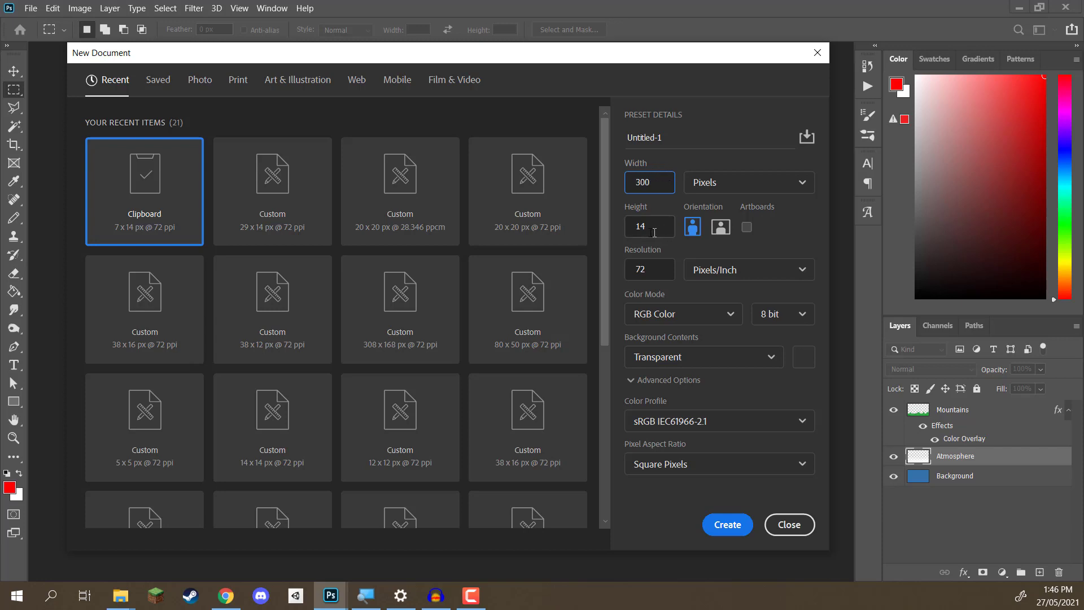
pyautogui.write('168')
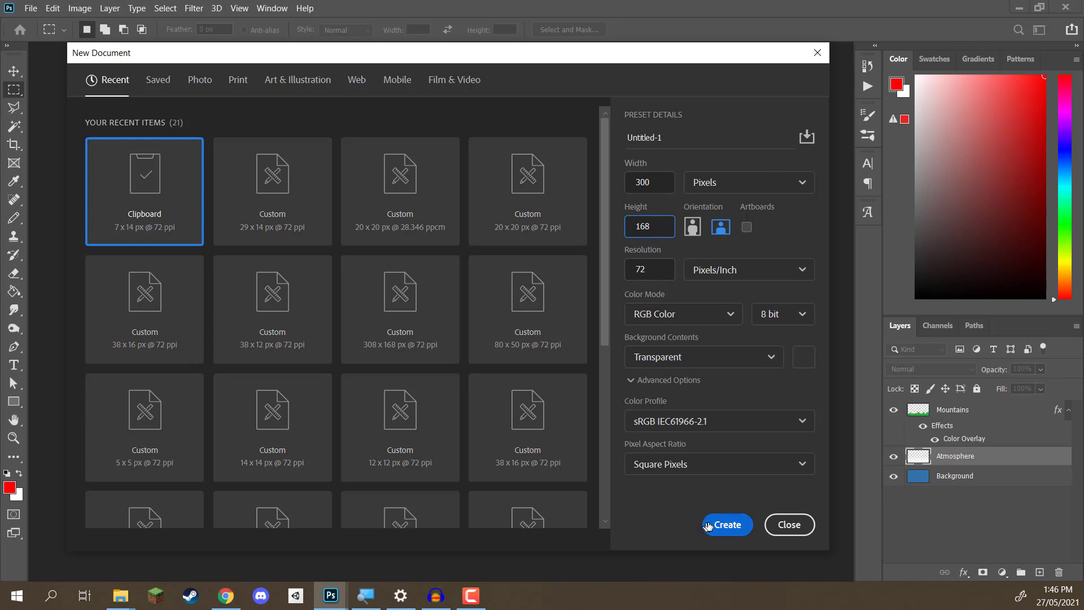
pyautogui.click(728, 524)
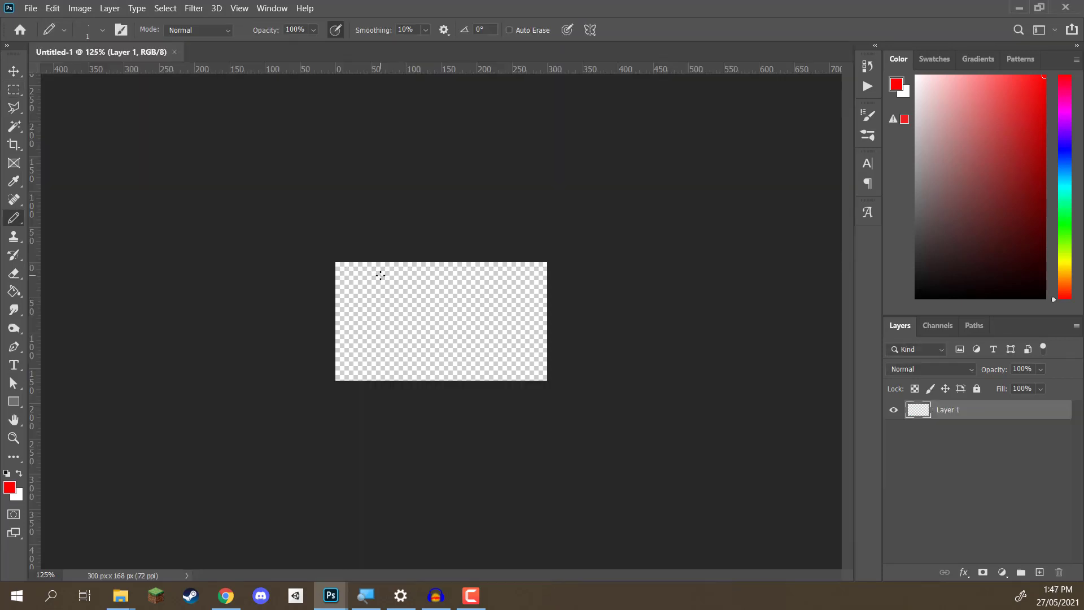
pyautogui.moveTo(327, 252)
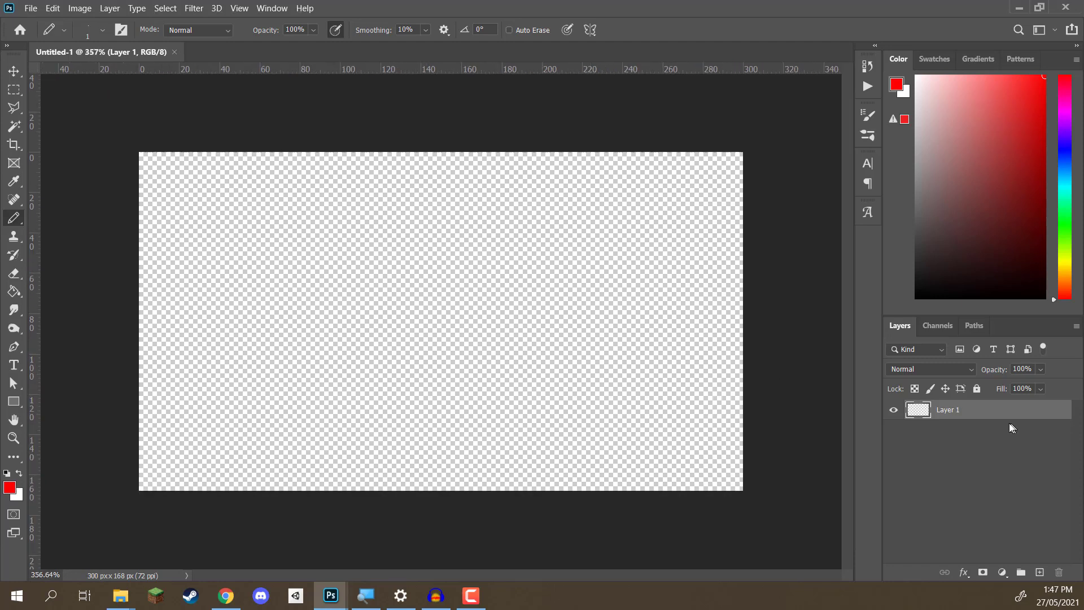
# Step: Rename Layer 1 to Sky
pyautogui.doubleClick(948, 409)
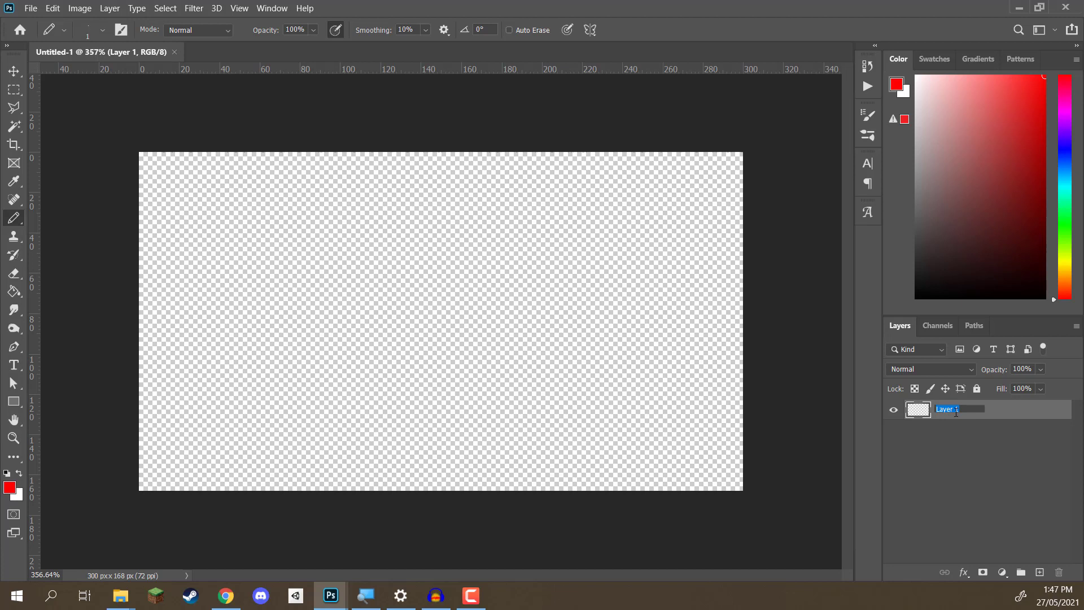
pyautogui.write('Sky')
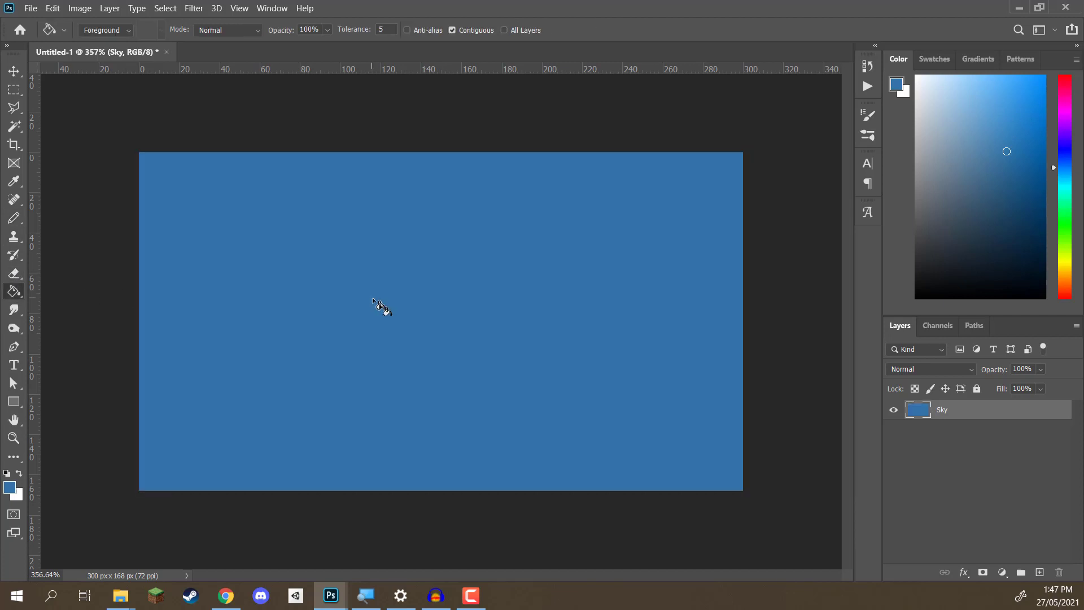
pyautogui.moveTo(563, 320)
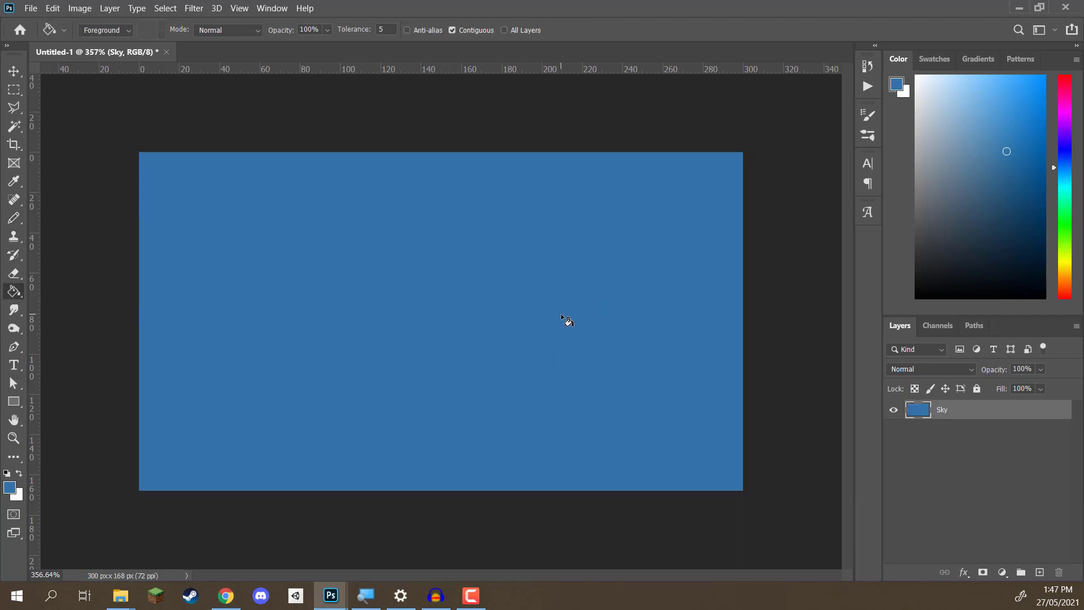
pyautogui.moveTo(564, 314)
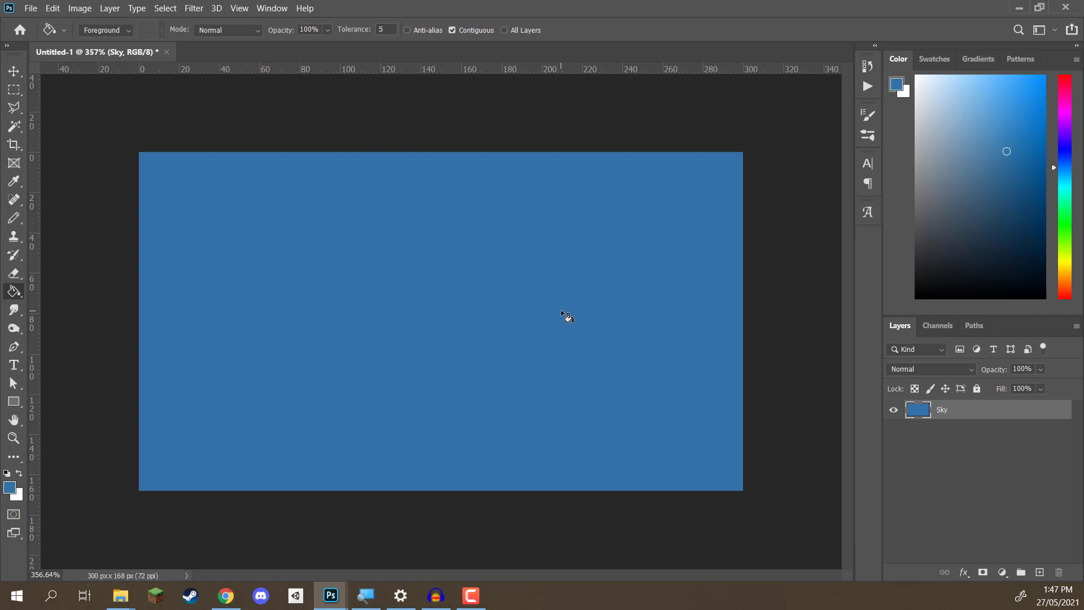
# Step: Create a new layer named Mountains above Sky
pyautogui.write('Mou')
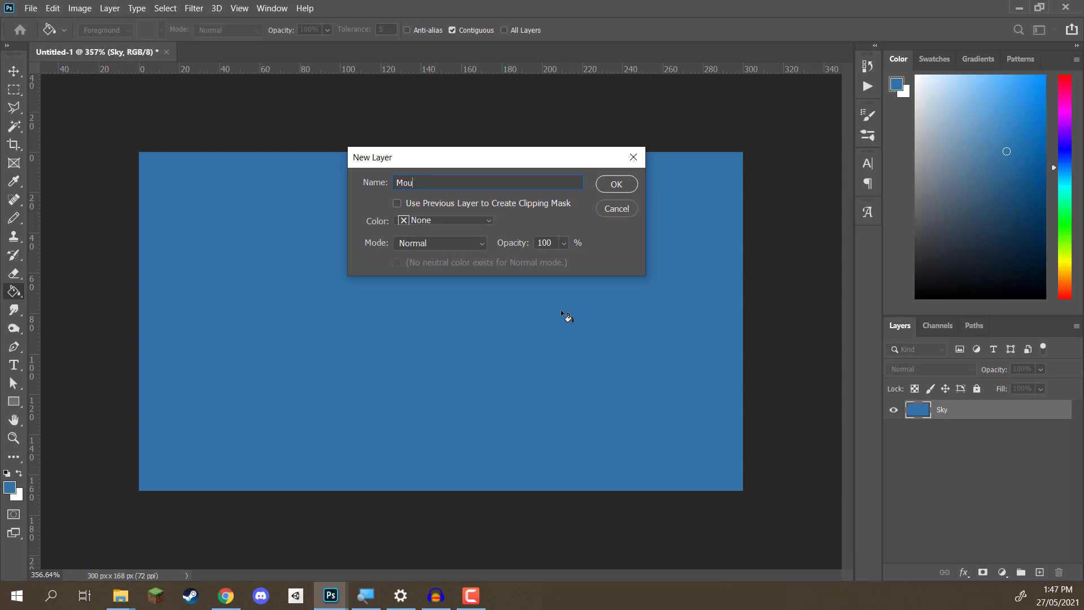
pyautogui.click(617, 184)
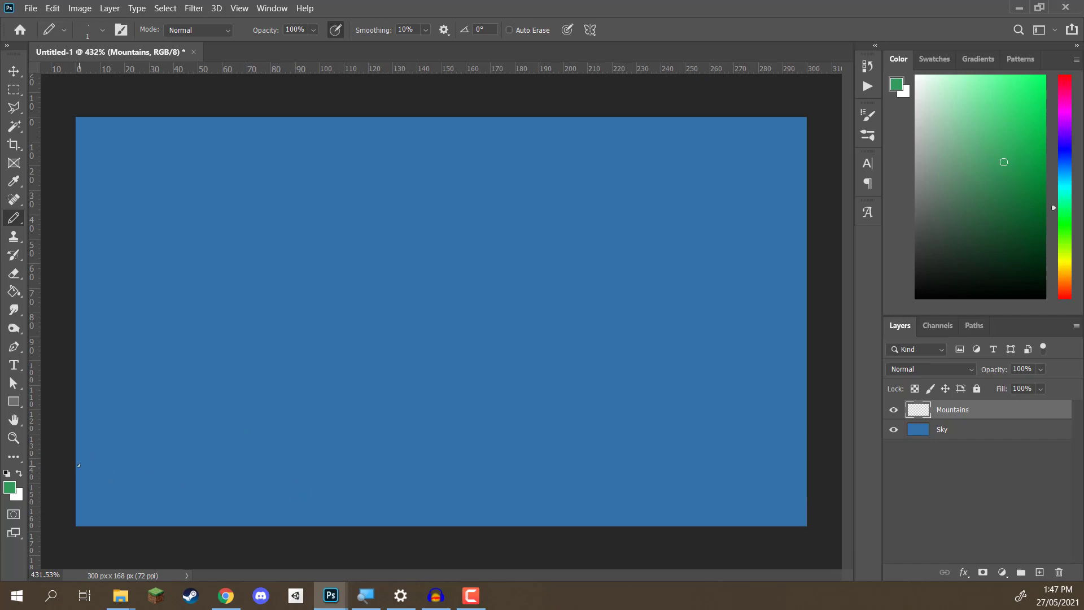
pyautogui.moveTo(65, 472)
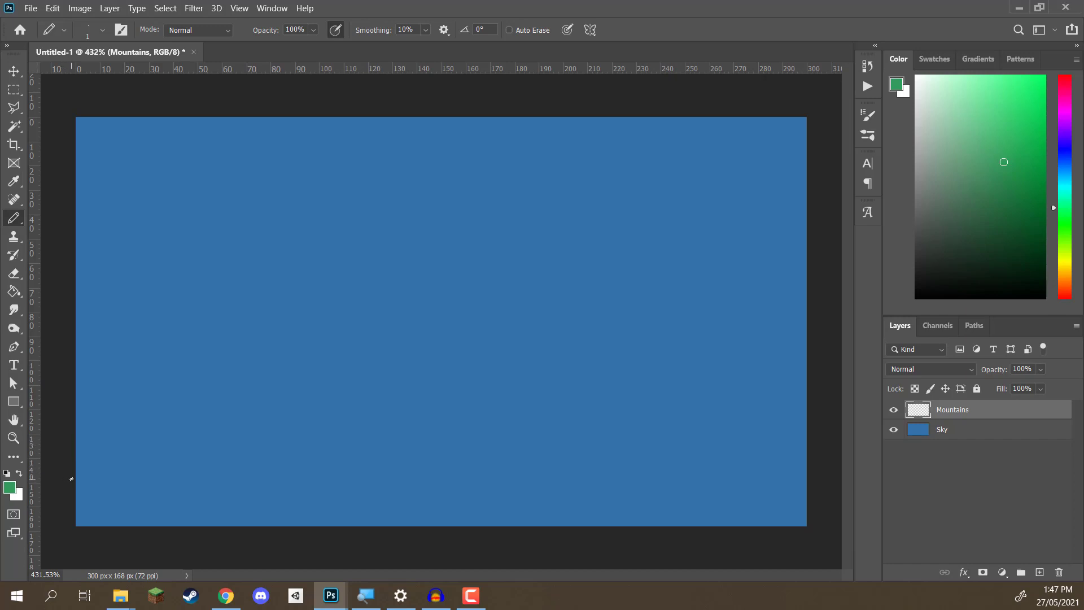
# Step: Draw the green ridgeline with the Pencil from lower left across the canvas
pyautogui.moveTo(76, 476); pyautogui.dragTo(148, 401)
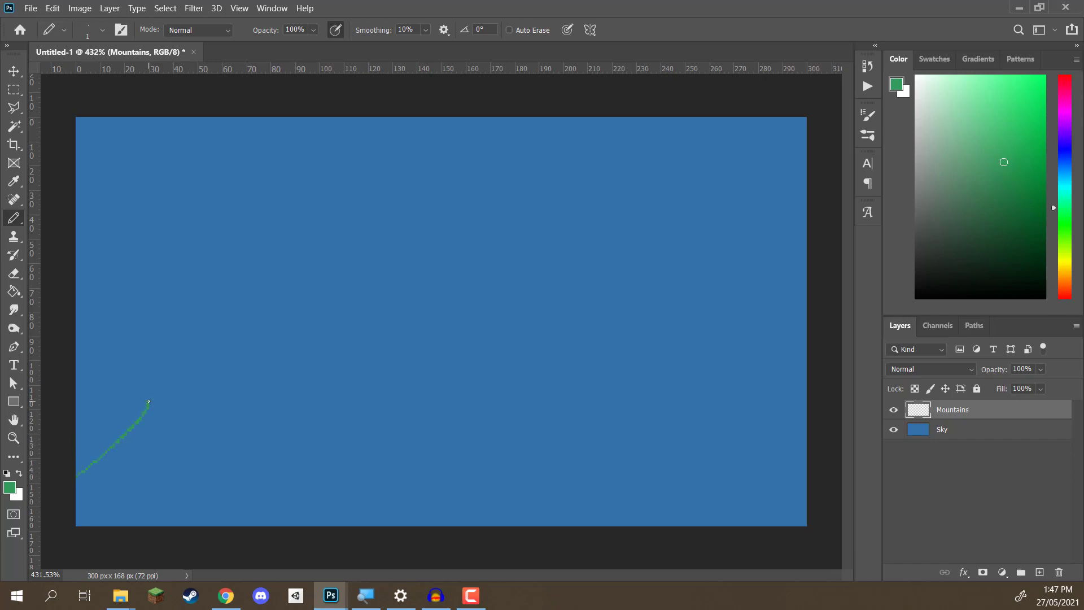
pyautogui.moveTo(149, 402); pyautogui.dragTo(549, 496)
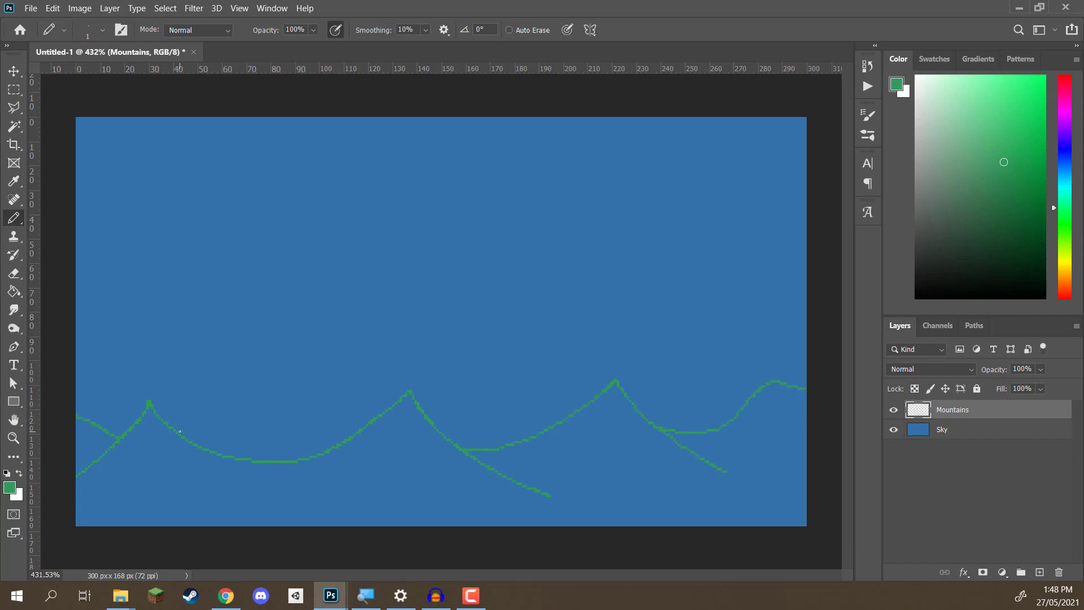
pyautogui.moveTo(212, 460)
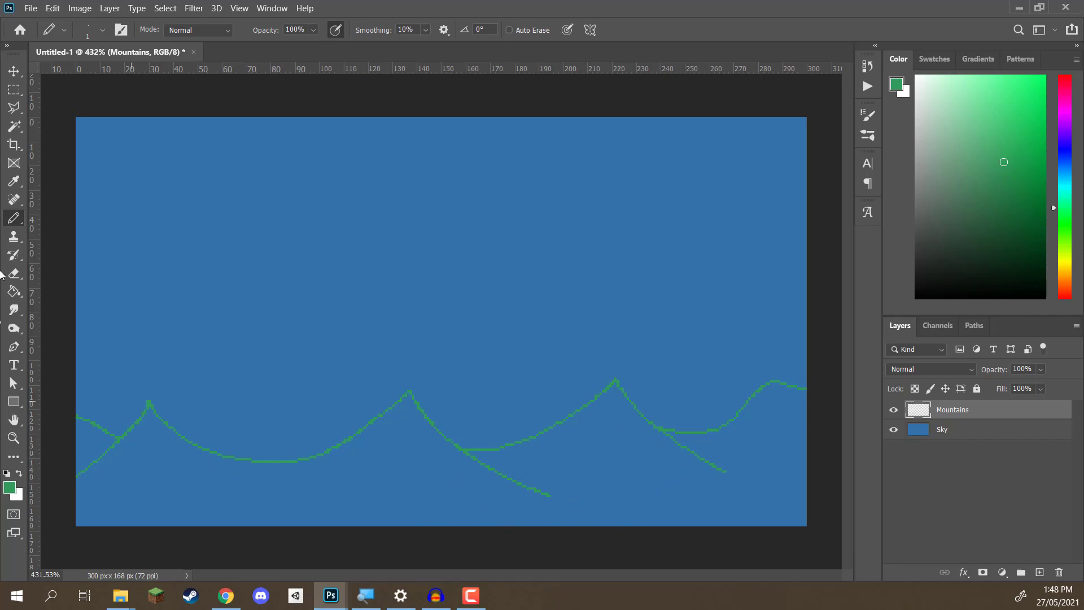
# Step: Fill the regions below the ridgelines green with the Paint Bucket
pyautogui.click(13, 292)
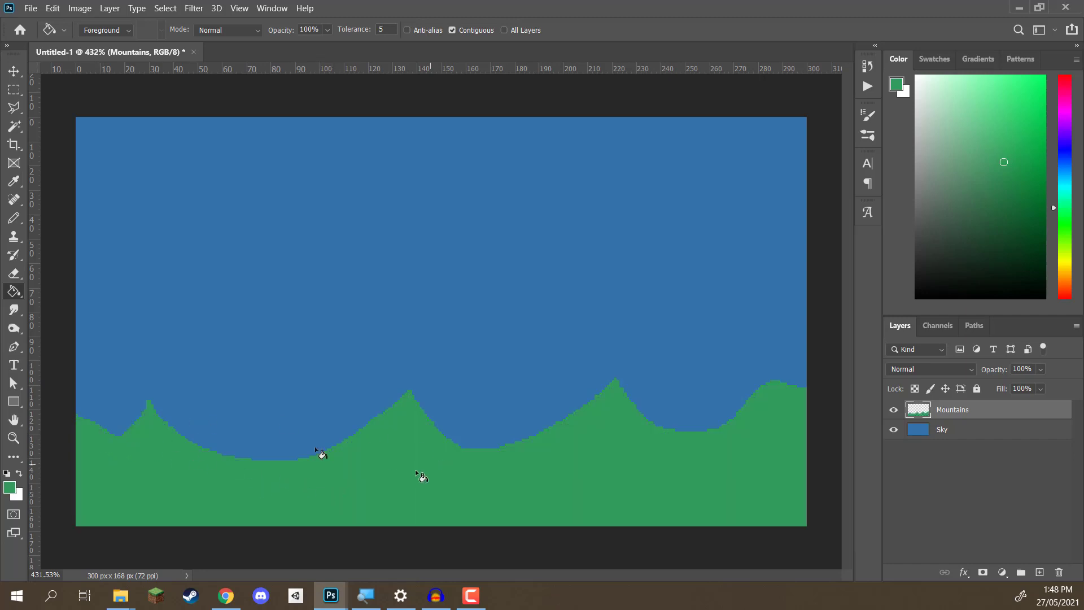
pyautogui.moveTo(311, 413)
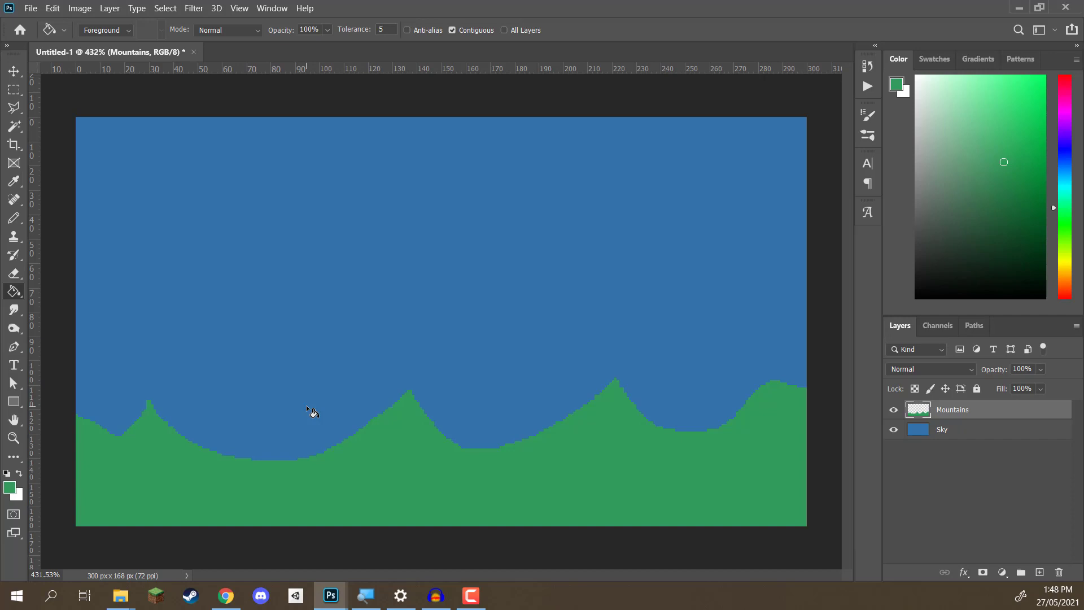
pyautogui.moveTo(140, 440)
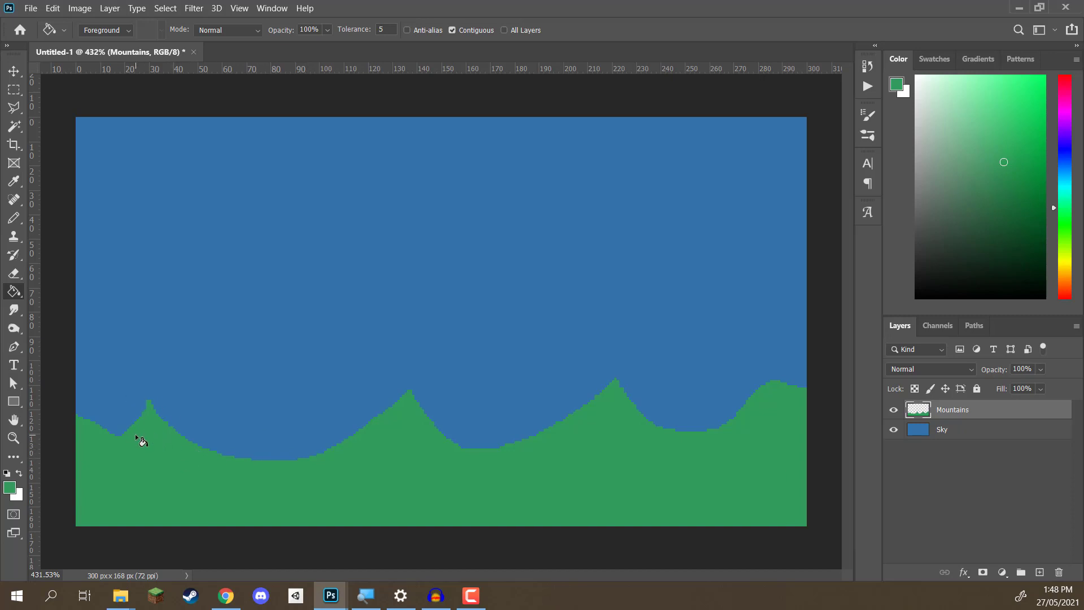
pyautogui.moveTo(318, 397)
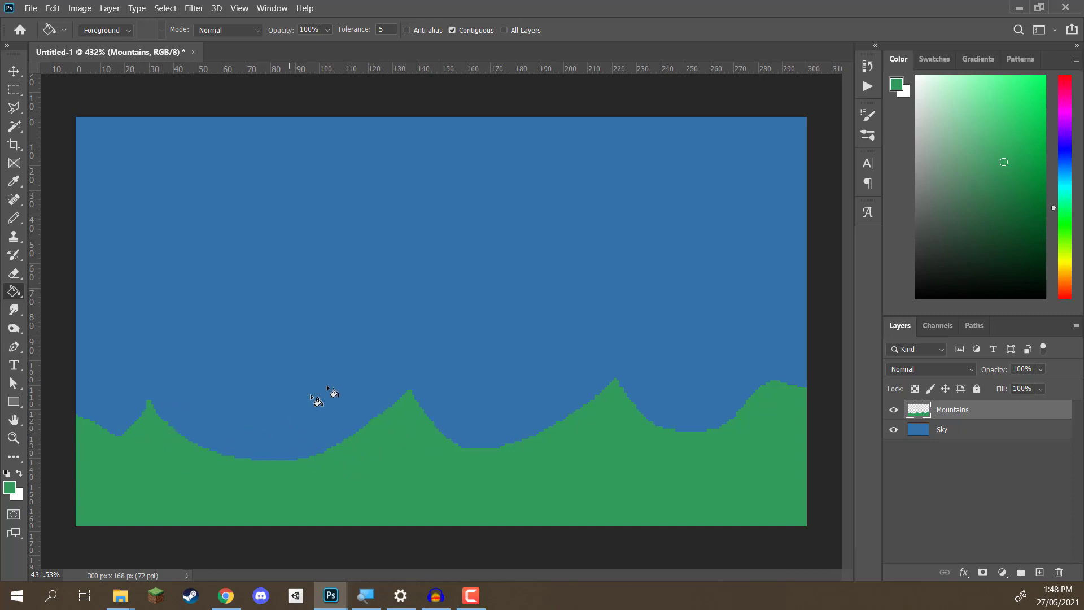
pyautogui.click(7, 72)
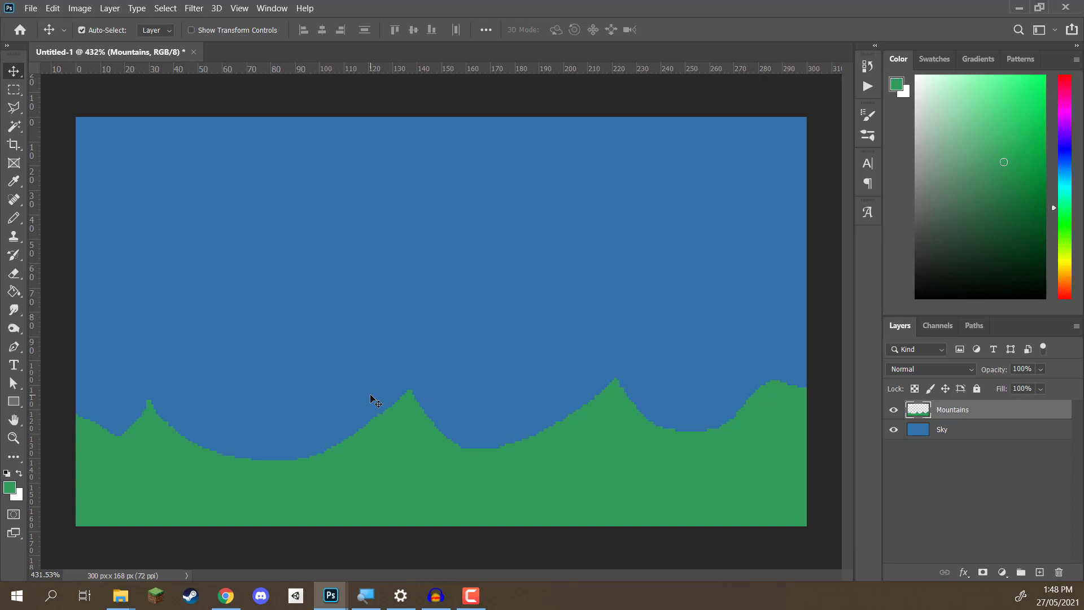
pyautogui.moveTo(772, 168)
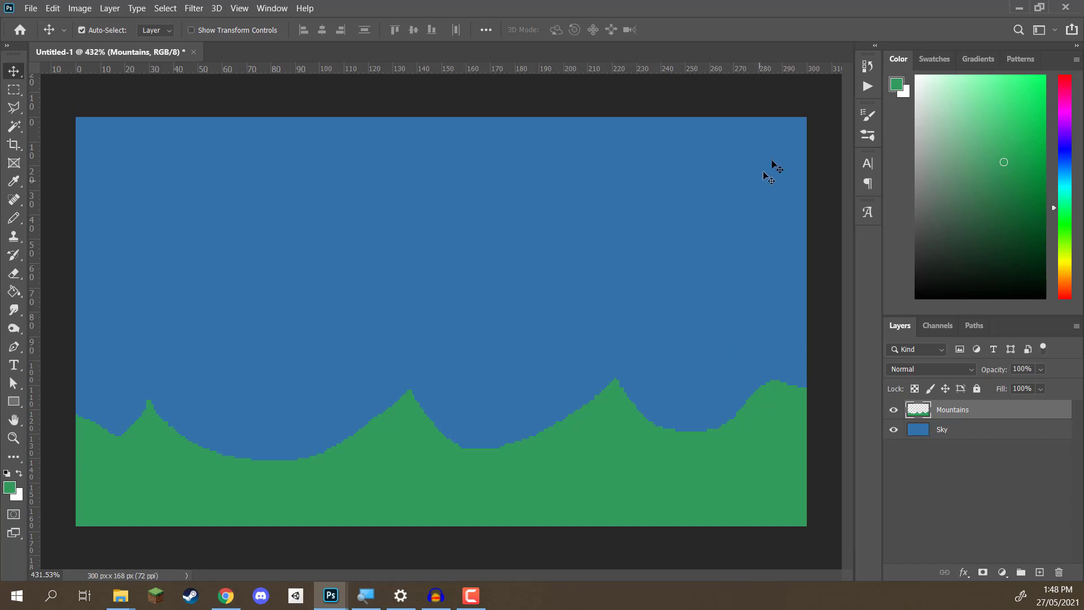
pyautogui.moveTo(797, 140)
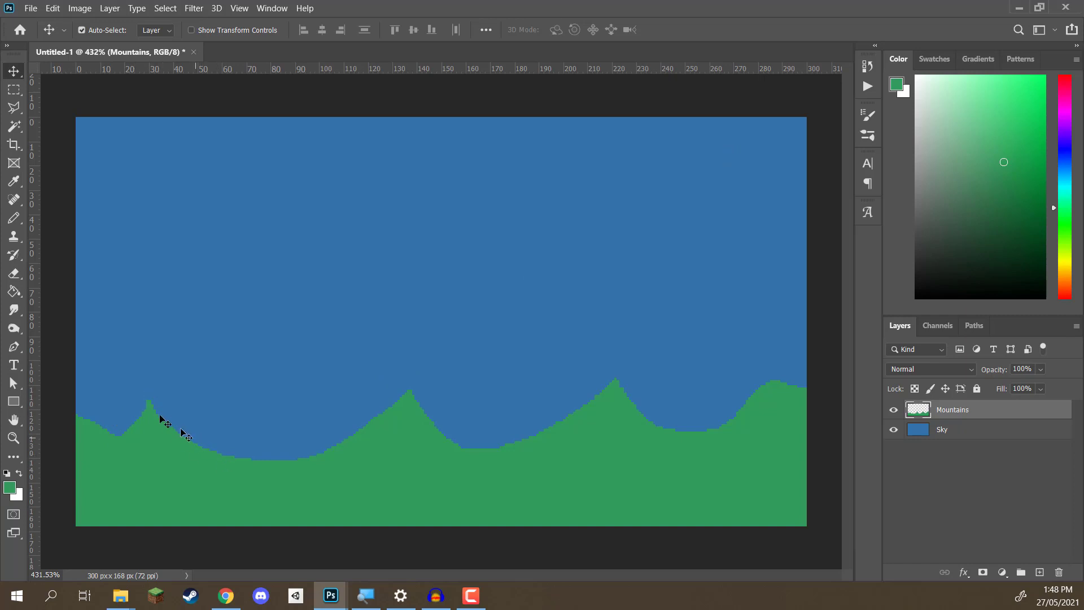
pyautogui.moveTo(447, 427)
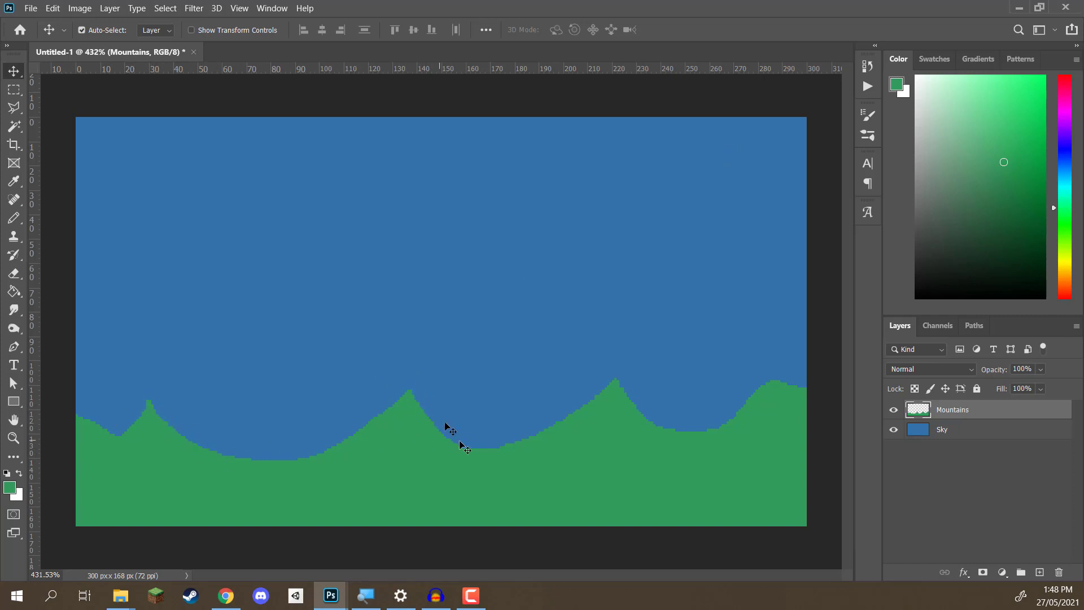
pyautogui.moveTo(342, 442)
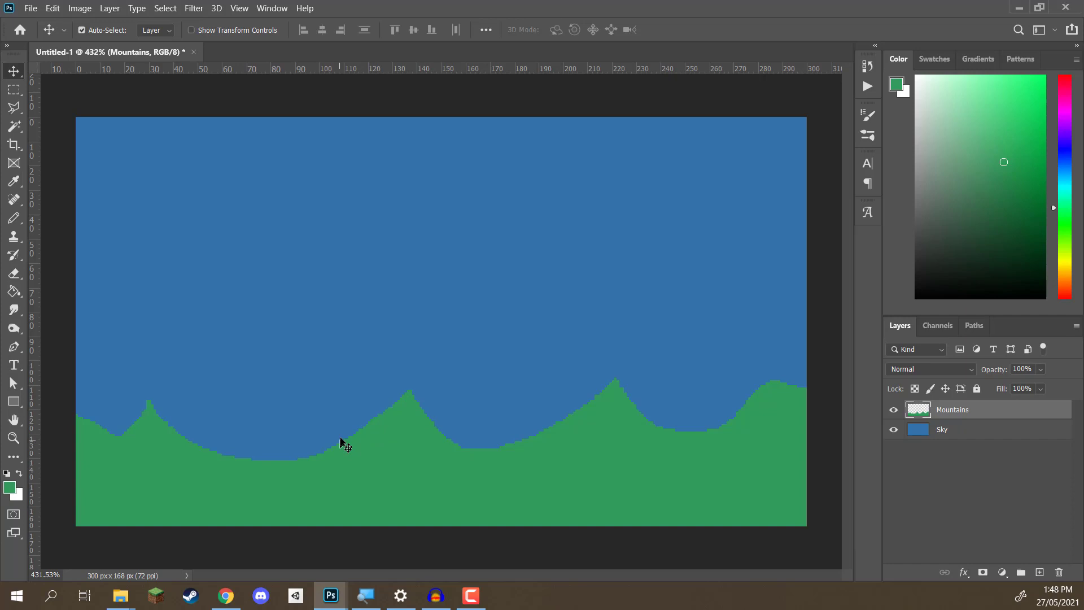
pyautogui.moveTo(73, 167)
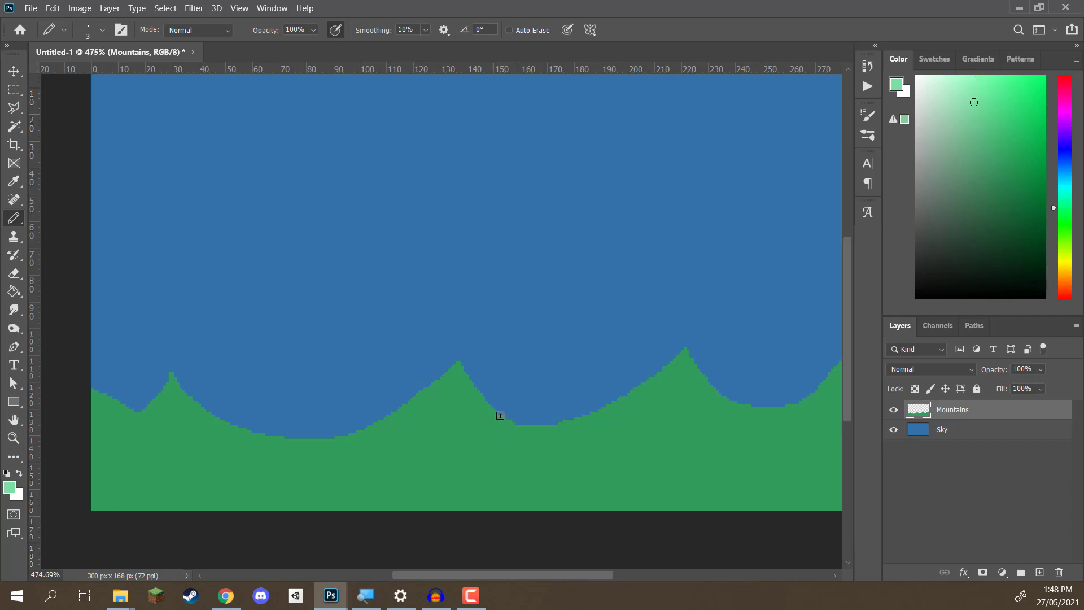
# Step: Extend the mountain ridge line toward the right edge of the canvas
pyautogui.moveTo(453, 356); pyautogui.dragTo(488, 414)
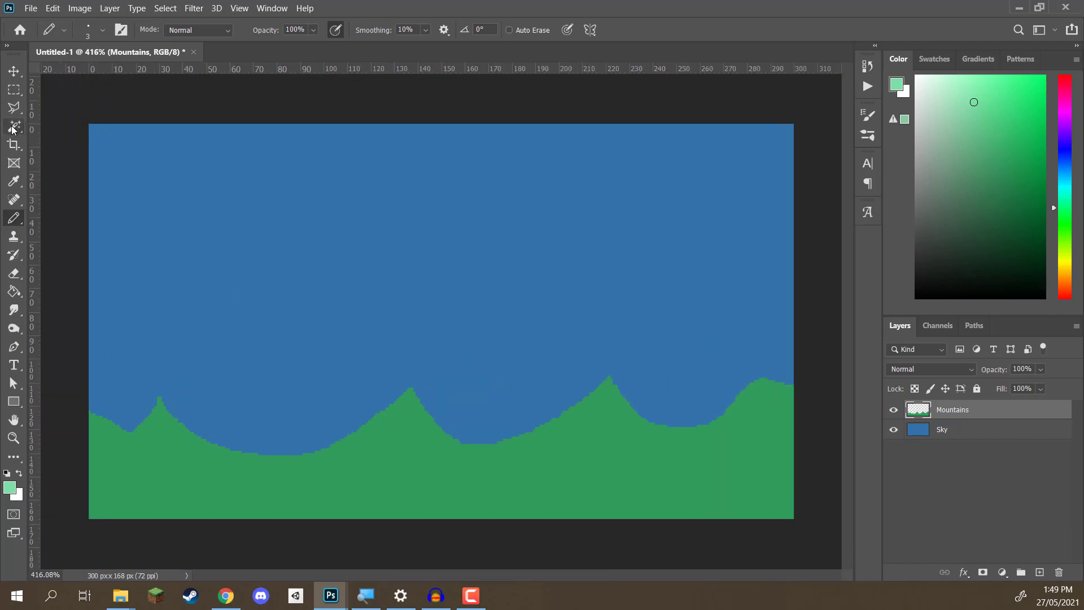
# Step: Select the mountains with the Magic Wand and pencil light-green highlights on the middle and right peaks
pyautogui.click(13, 126)
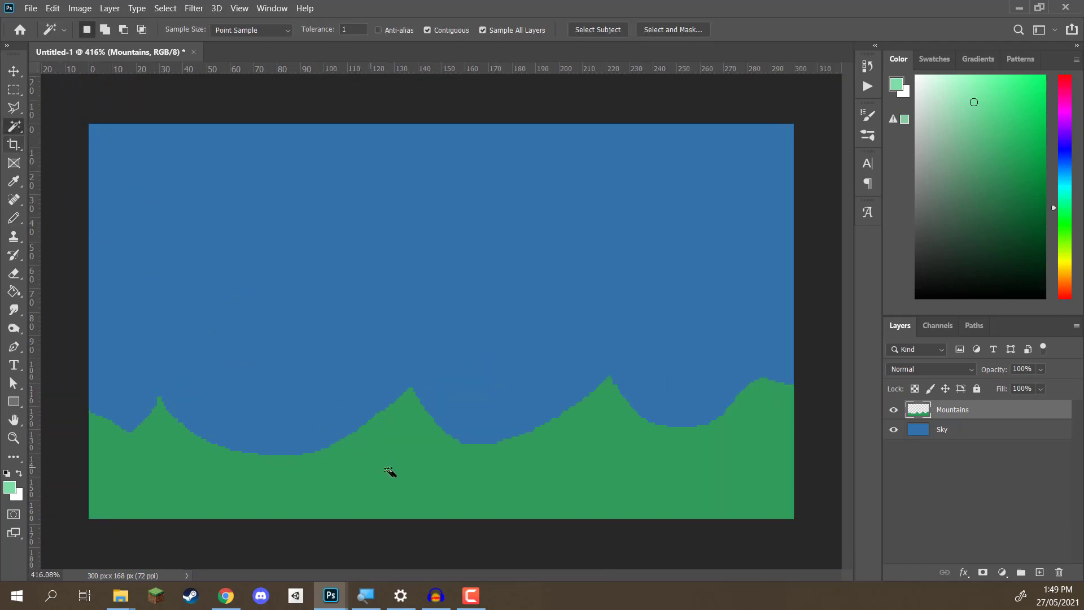
pyautogui.click(388, 470)
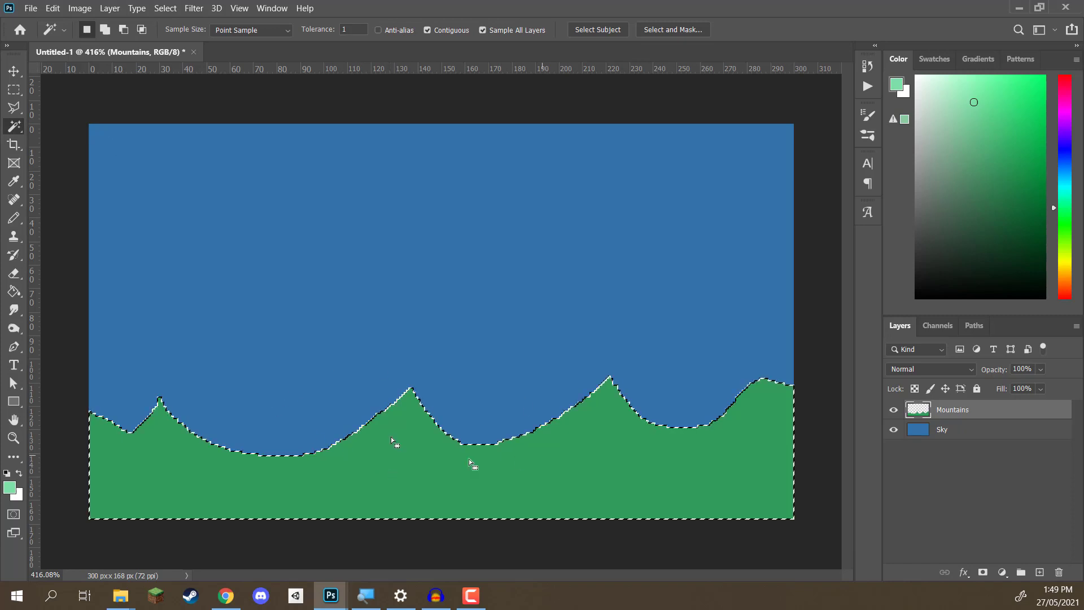
pyautogui.click(14, 219)
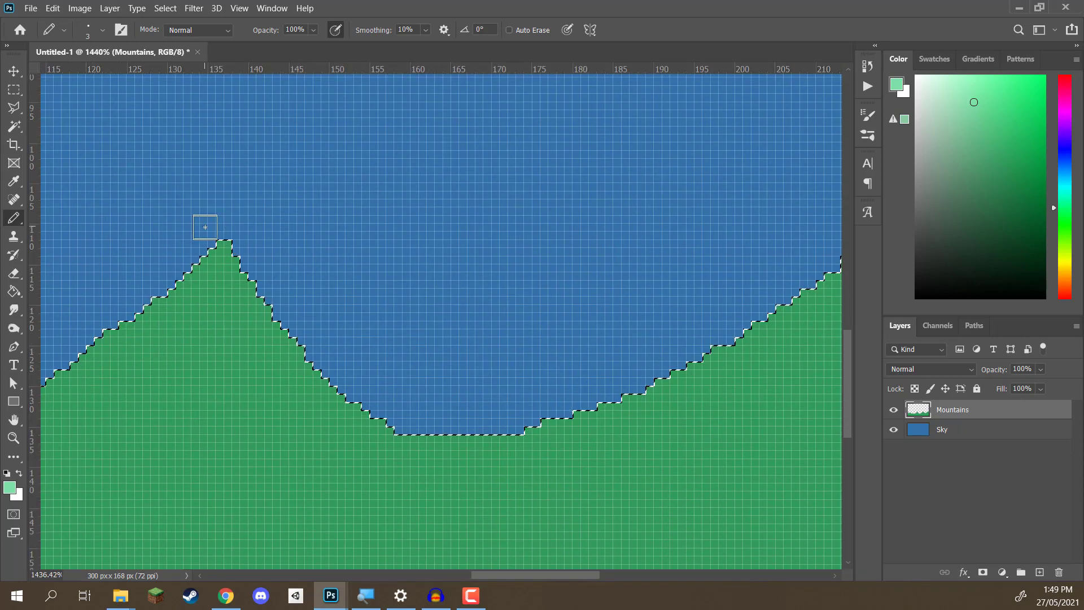
pyautogui.moveTo(204, 227); pyautogui.dragTo(413, 426)
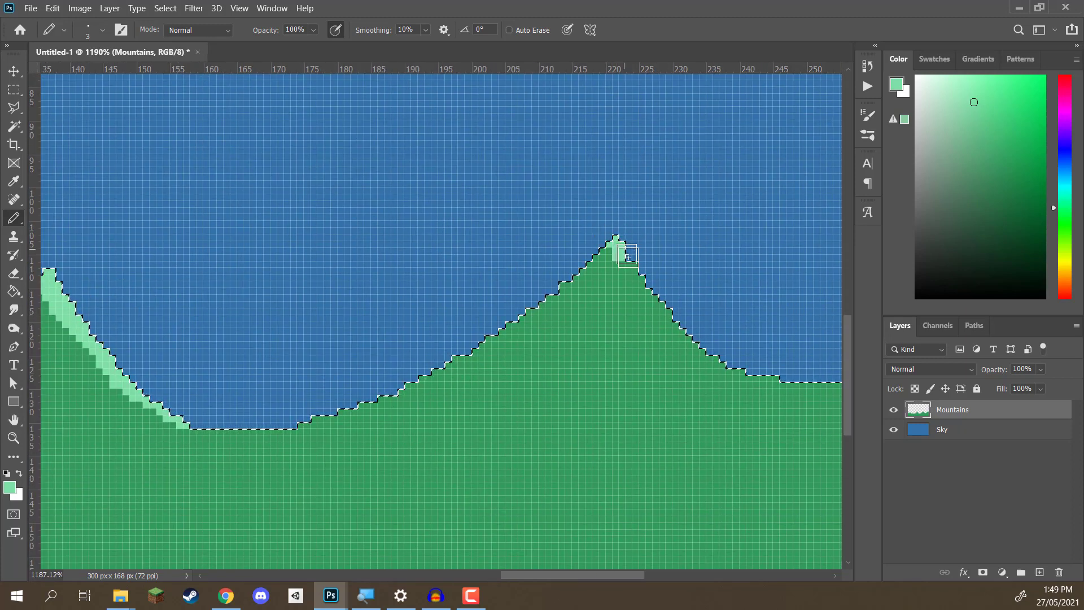
pyautogui.moveTo(626, 251); pyautogui.dragTo(787, 375)
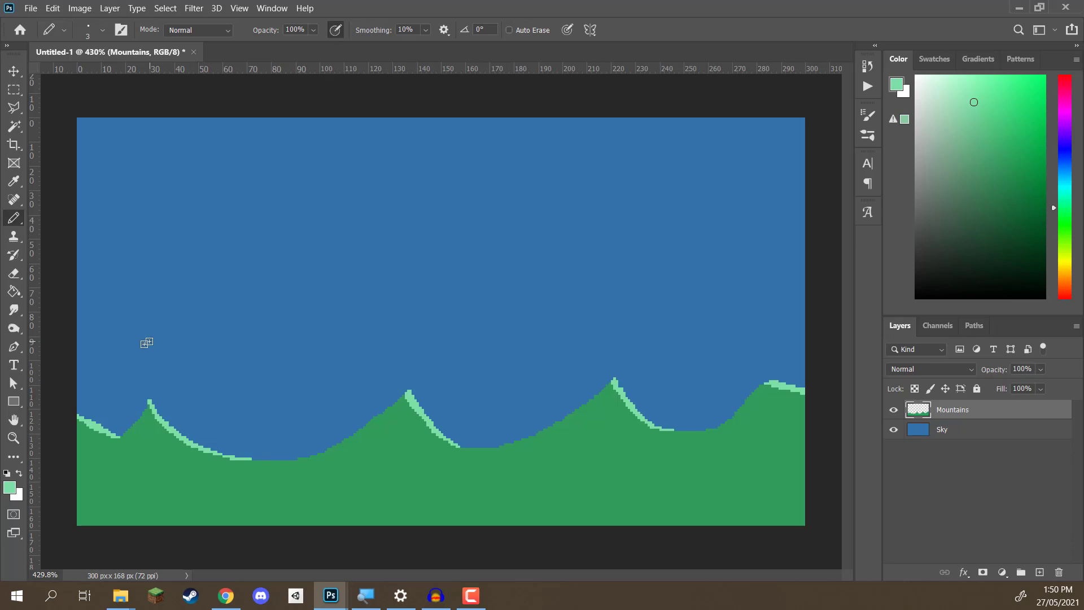
pyautogui.moveTo(274, 424)
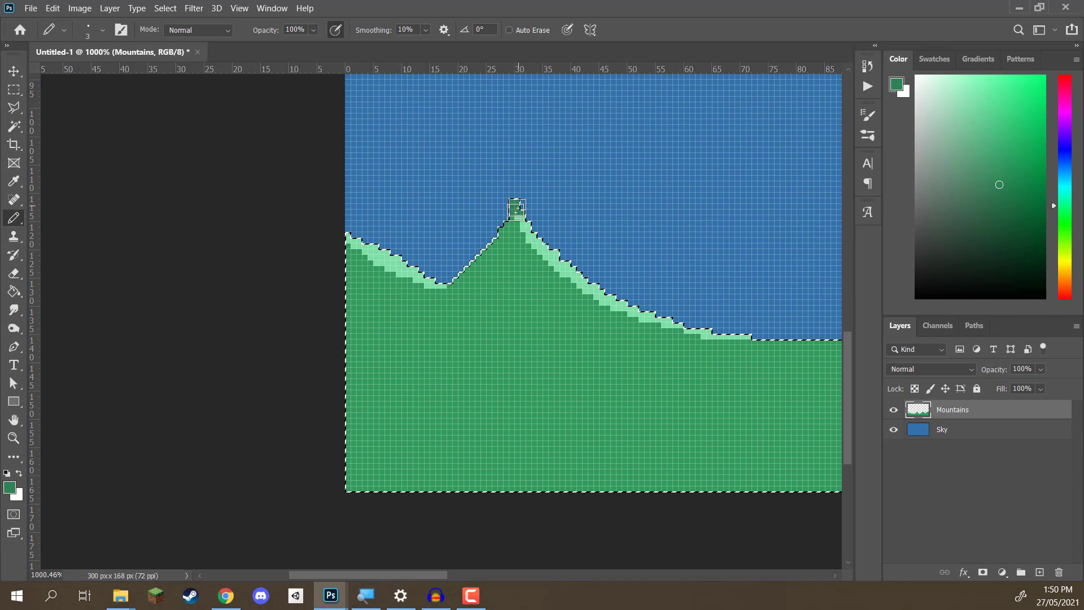
# Step: Paint darker green shading across the left peak
pyautogui.moveTo(515, 208); pyautogui.dragTo(337, 390)
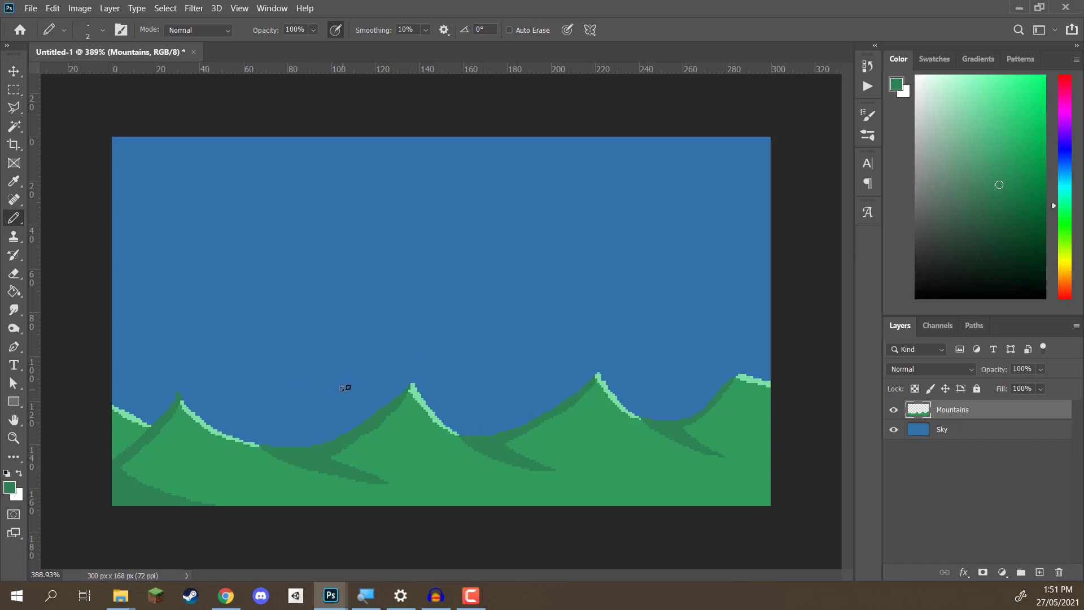
pyautogui.moveTo(368, 380)
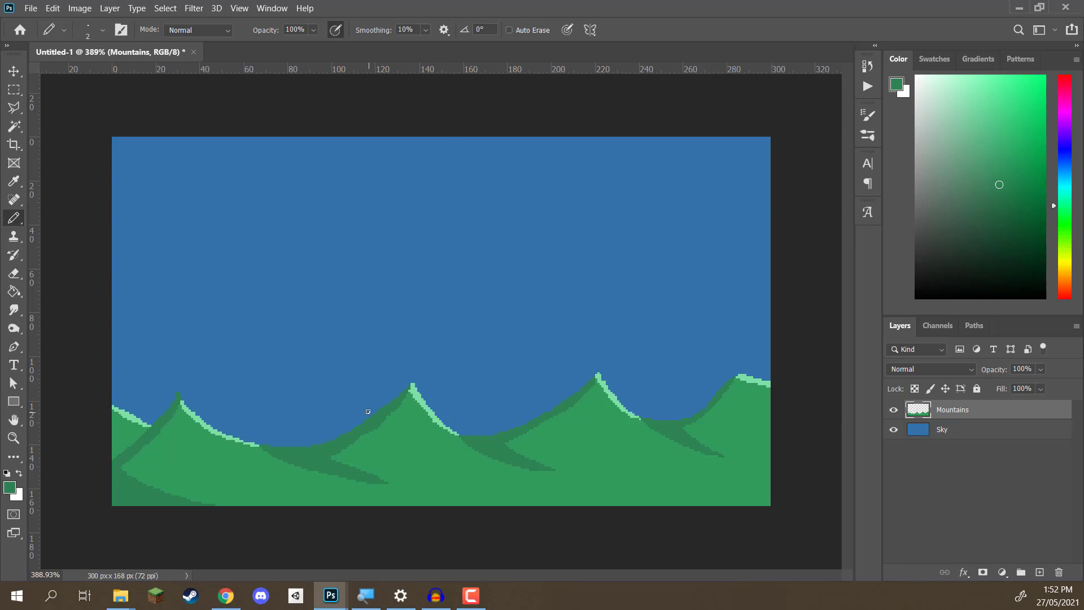
pyautogui.moveTo(447, 136)
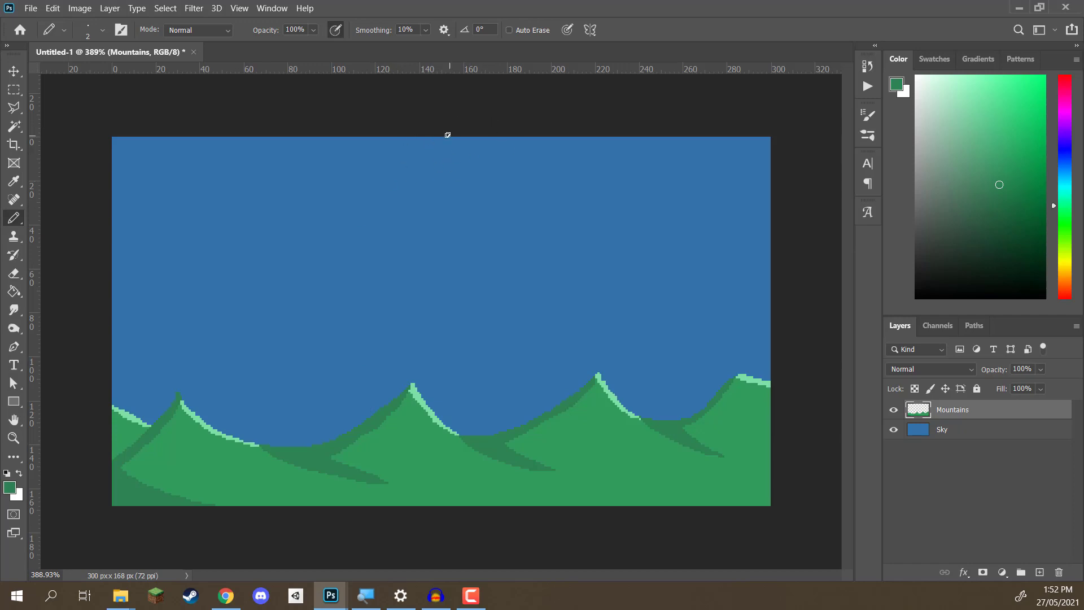
pyautogui.moveTo(448, 221)
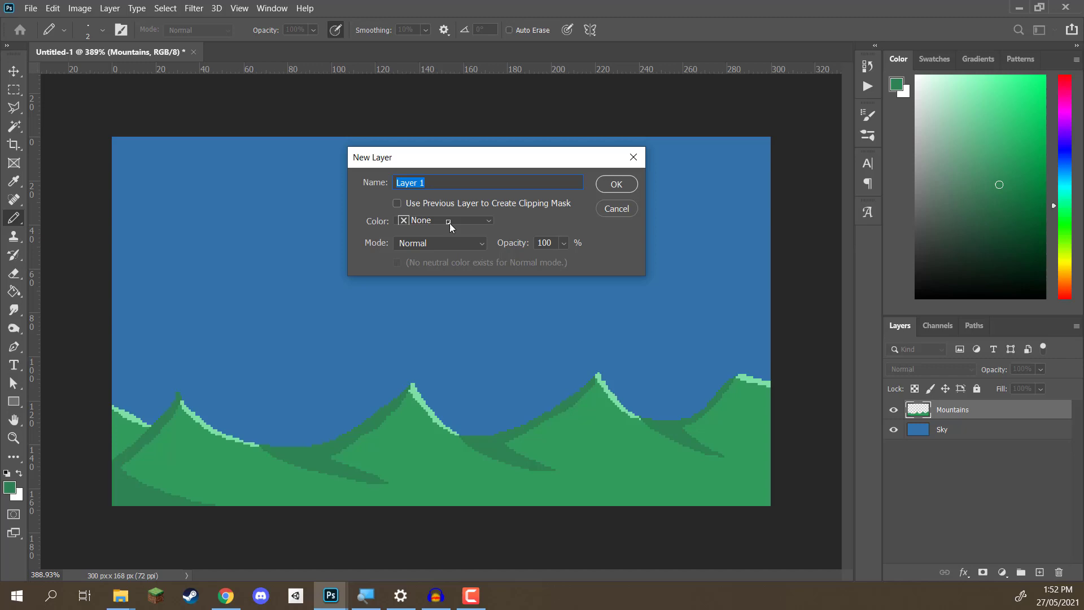
# Step: Create a Sky Haze layer and move it below Mountains in the Layers panel
pyautogui.write('Sky')
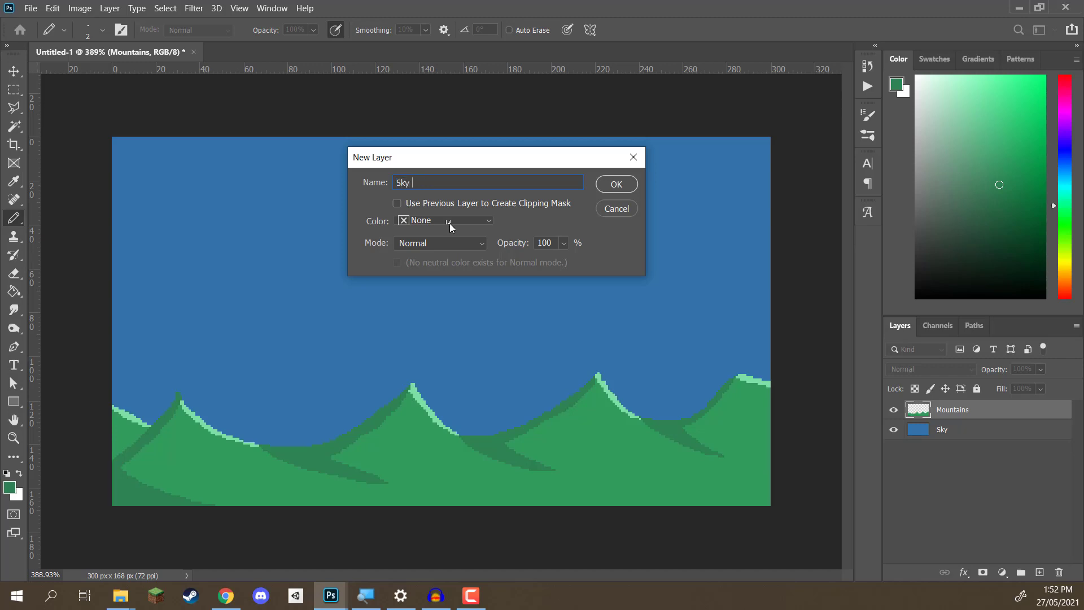
pyautogui.click(616, 184)
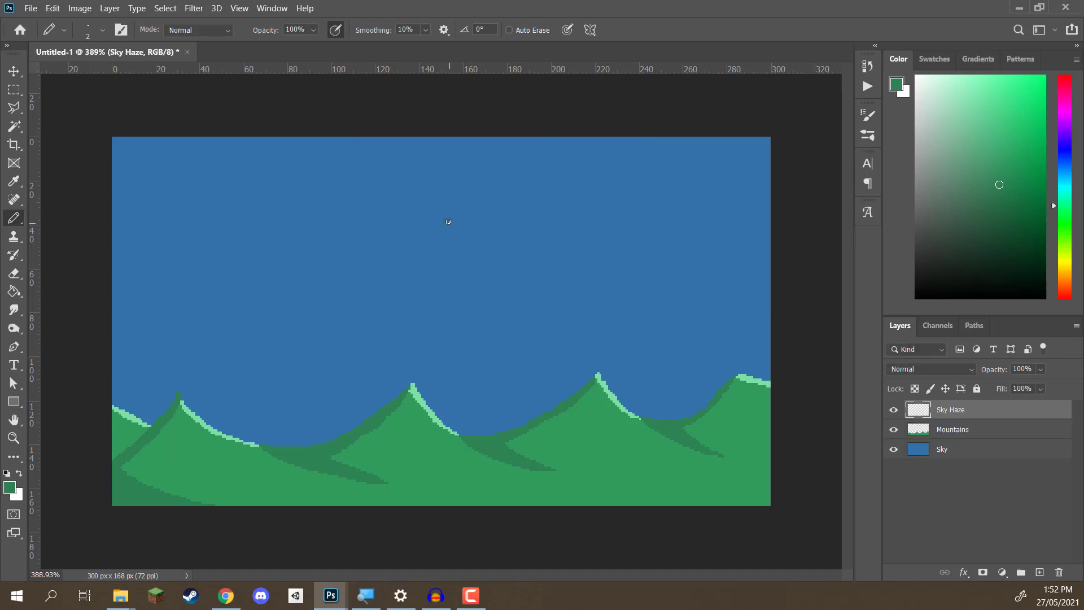
pyautogui.moveTo(951, 408); pyautogui.dragTo(967, 434)
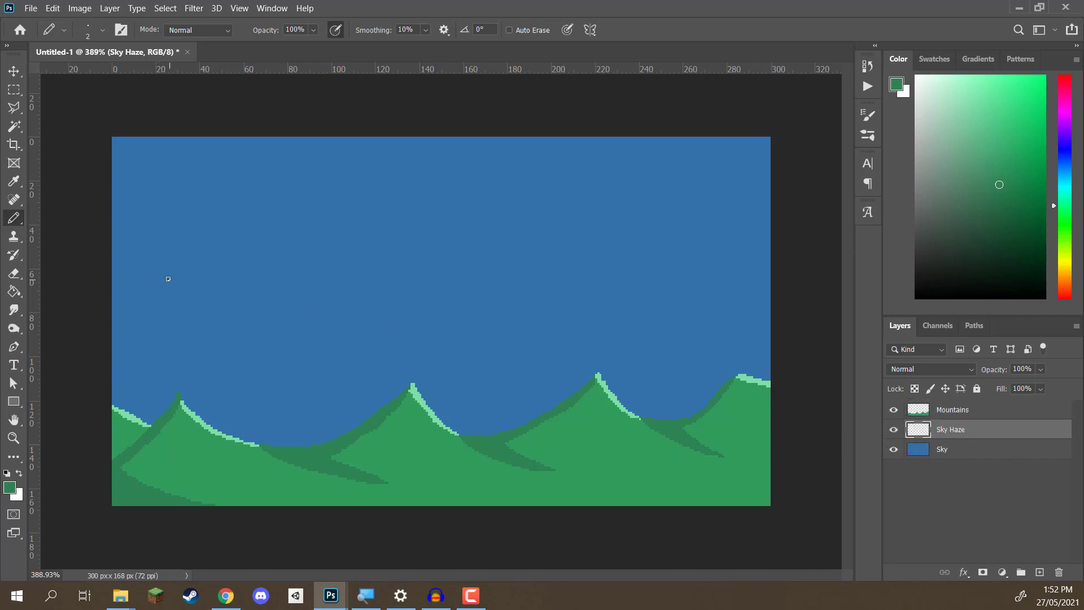
pyautogui.moveTo(259, 291)
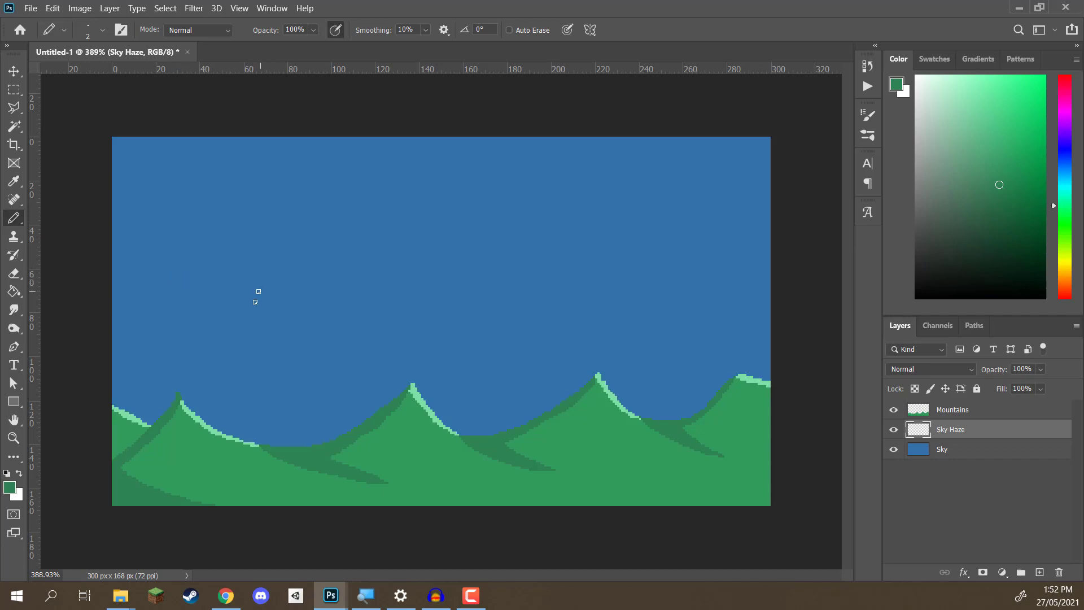
pyautogui.moveTo(546, 272)
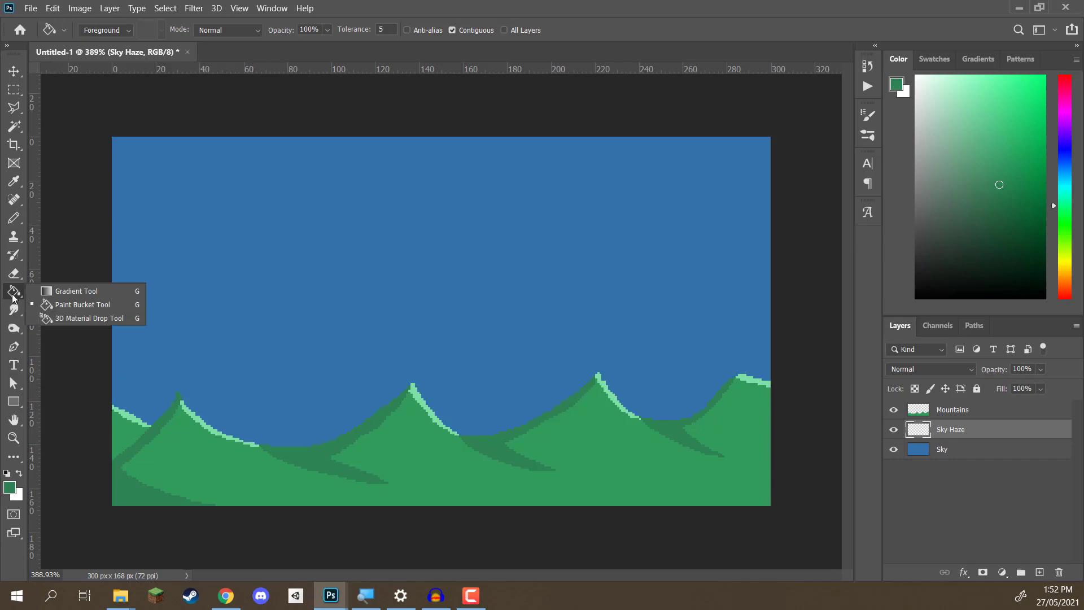
pyautogui.moveTo(61, 295)
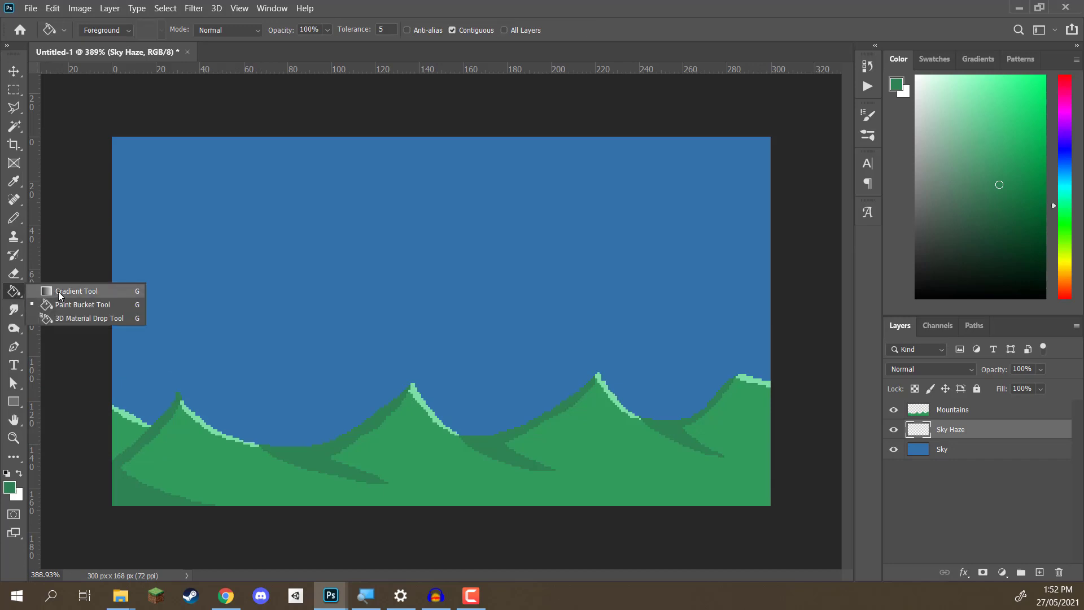
pyautogui.click(75, 291)
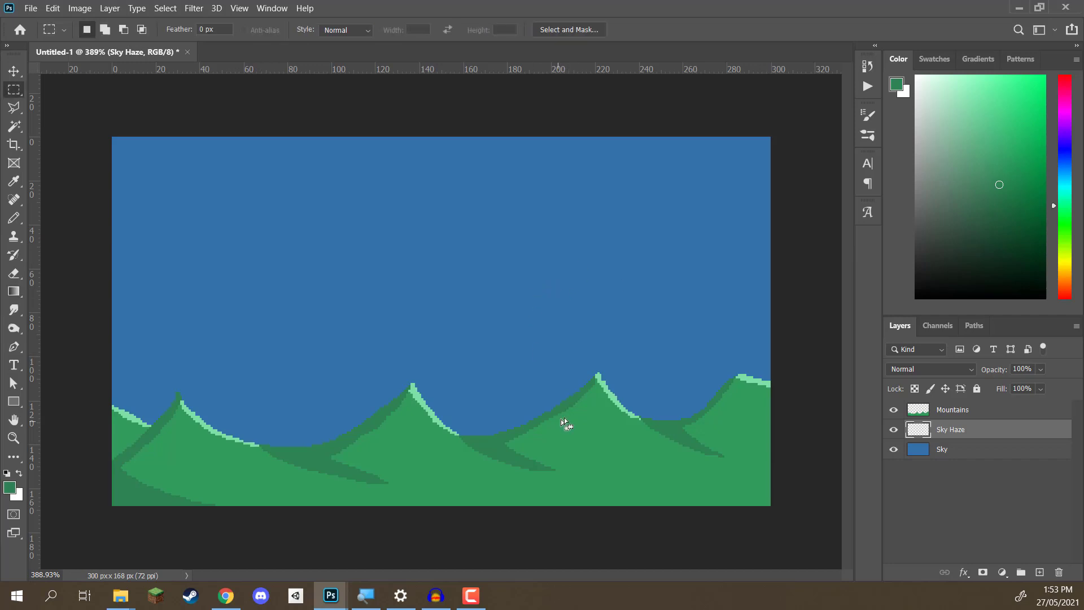
pyautogui.moveTo(722, 296)
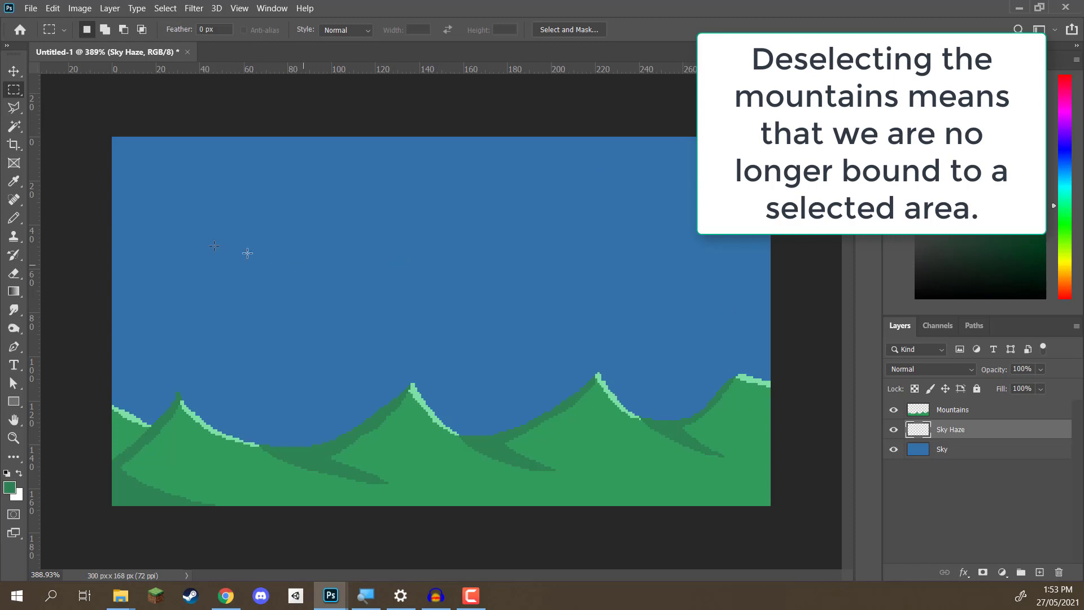
# Step: Try a horizontal gradient across the sky with the Gradient tool and change its shape style
pyautogui.click(13, 290)
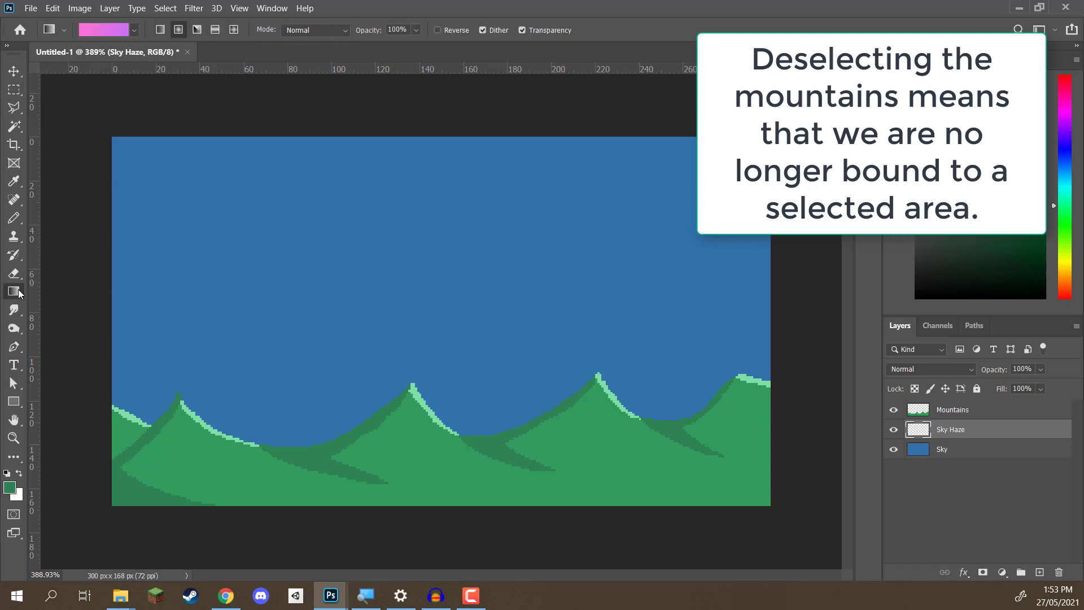
pyautogui.moveTo(190, 290); pyautogui.dragTo(719, 268)
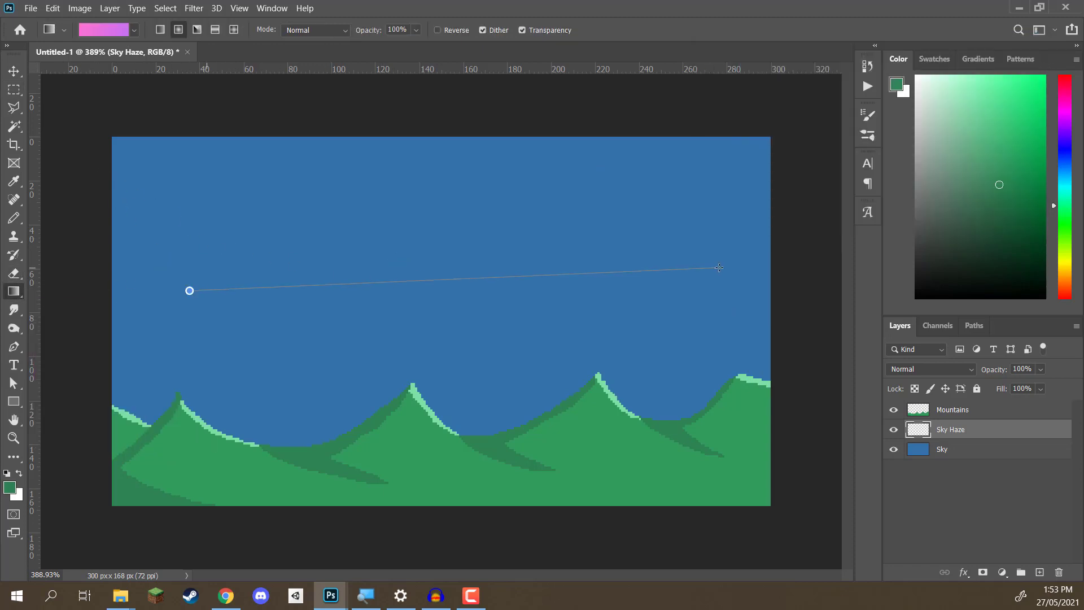
pyautogui.moveTo(188, 290); pyautogui.dragTo(719, 268)
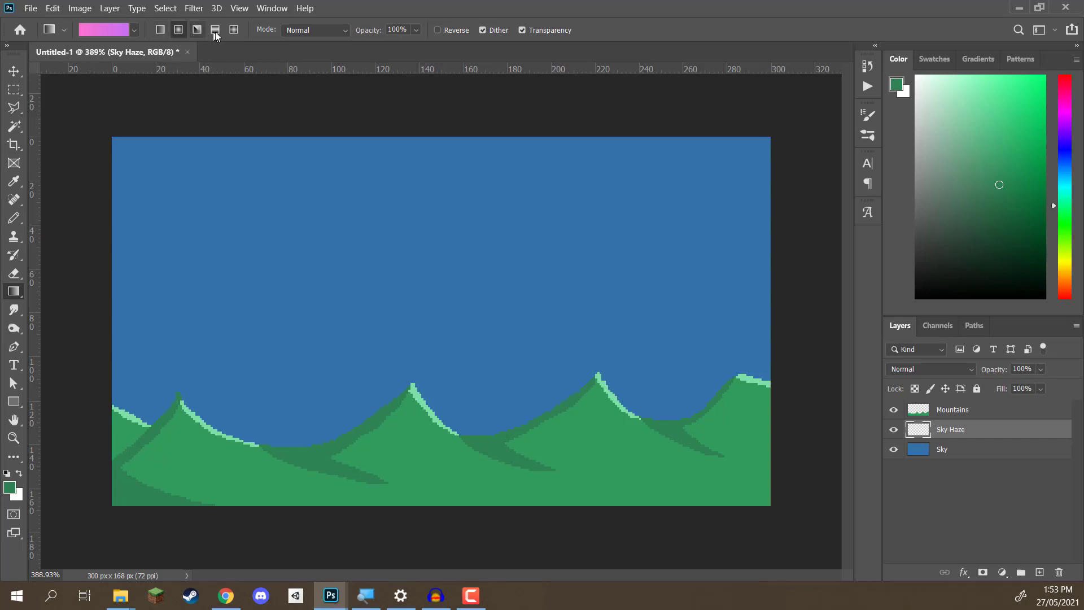
pyautogui.click(160, 30)
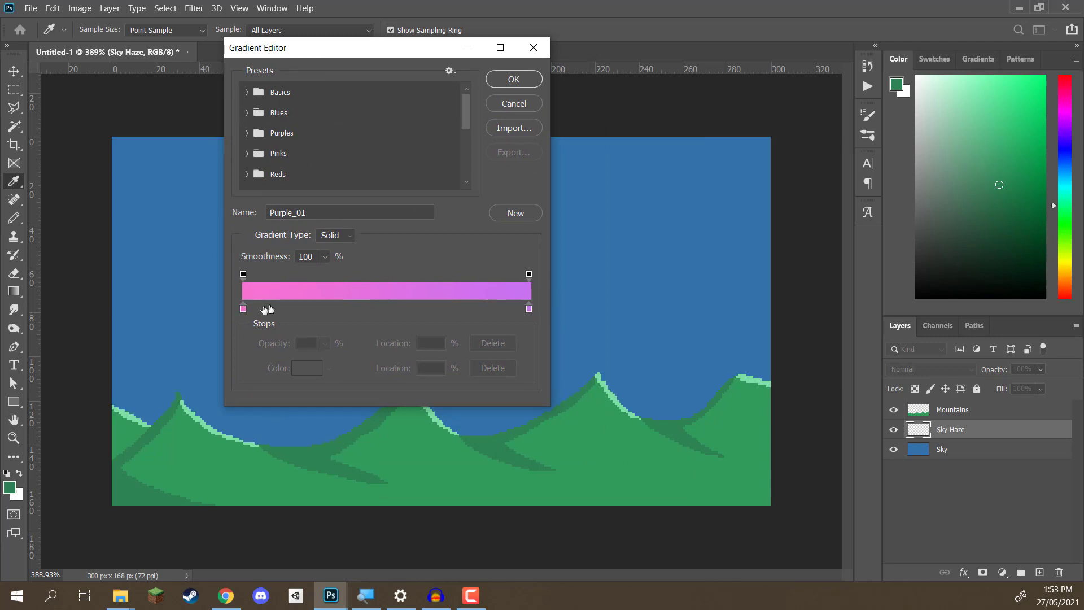
# Step: Set both colour stops of the gradient to white
pyautogui.click(243, 308)
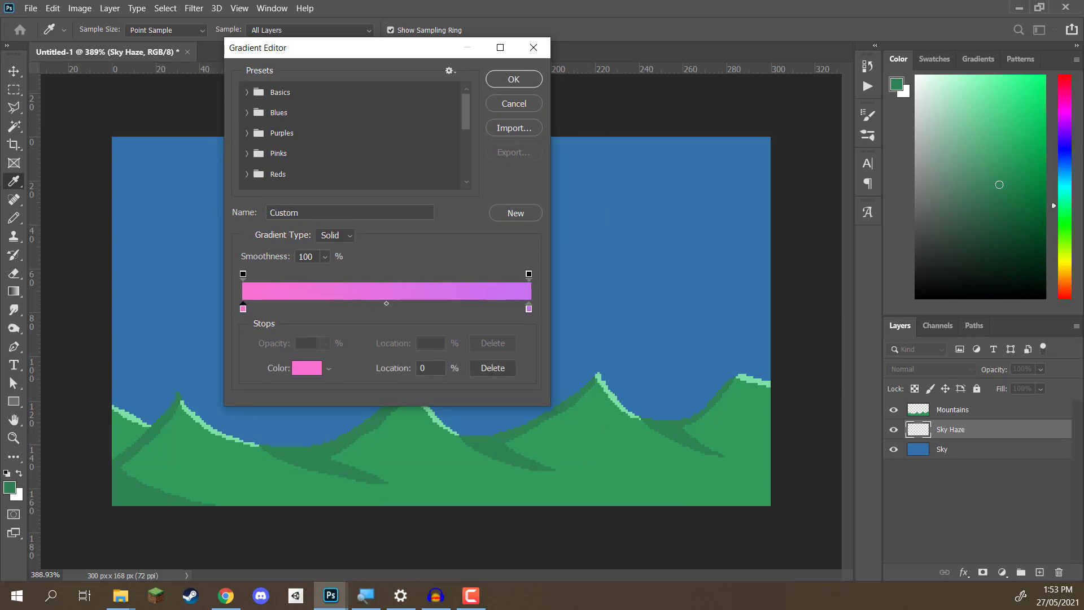
pyautogui.click(306, 368)
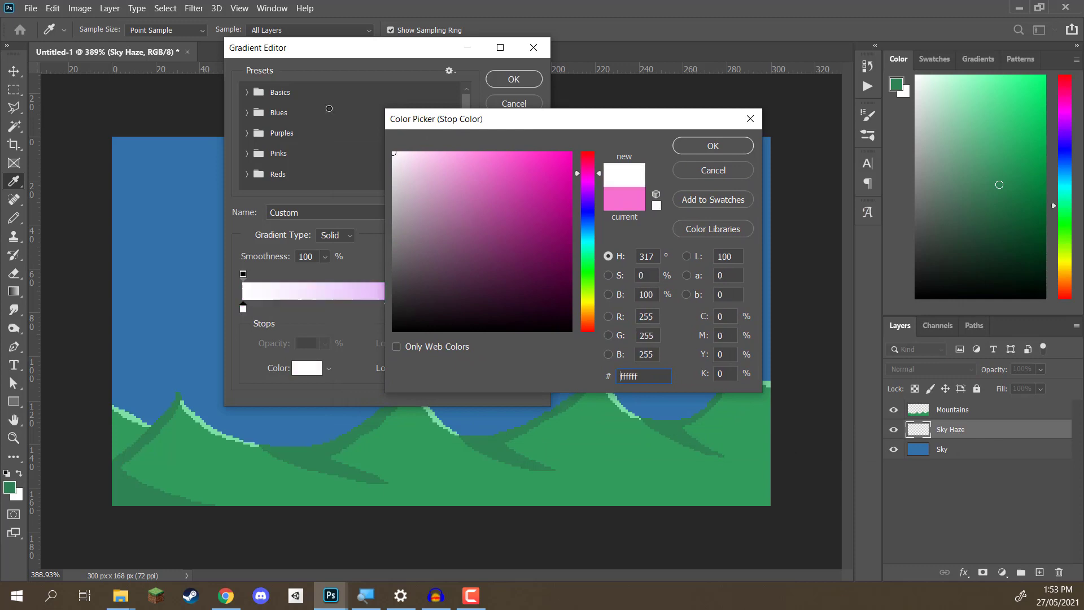
pyautogui.click(712, 145)
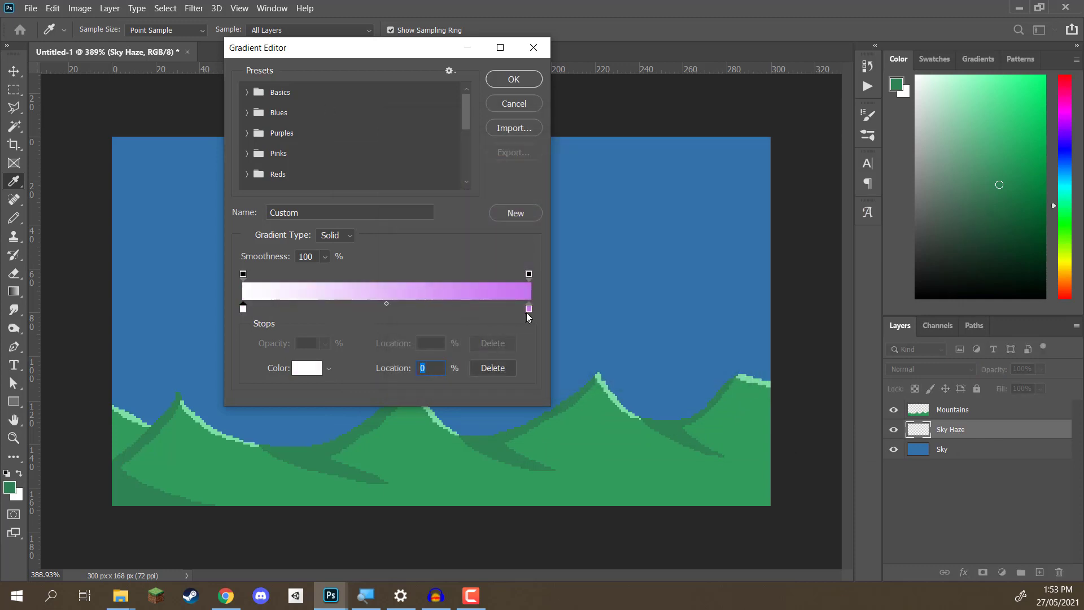
pyautogui.click(306, 368)
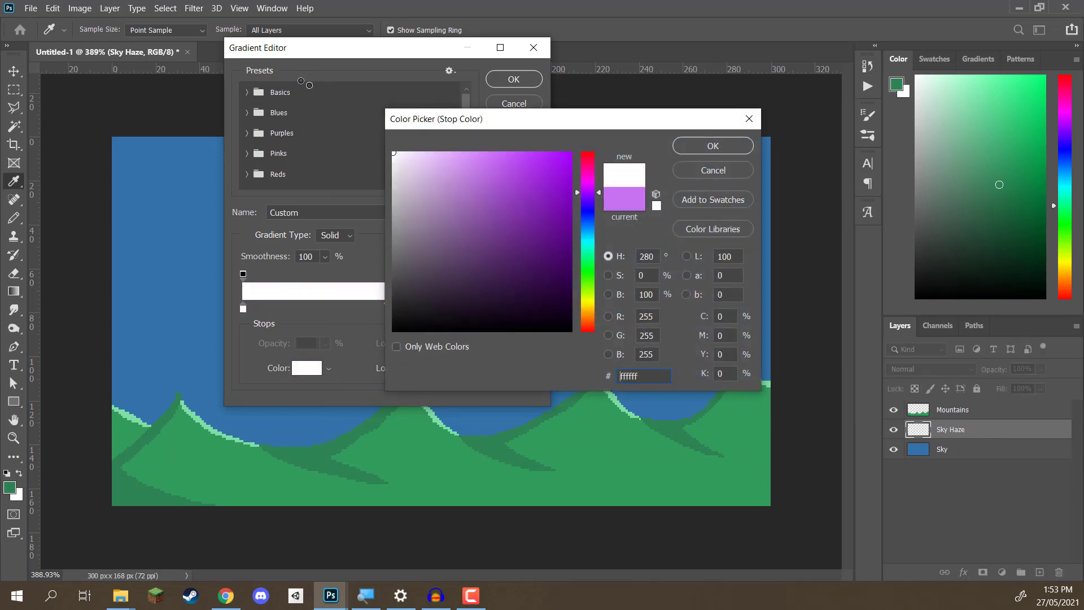
pyautogui.click(712, 144)
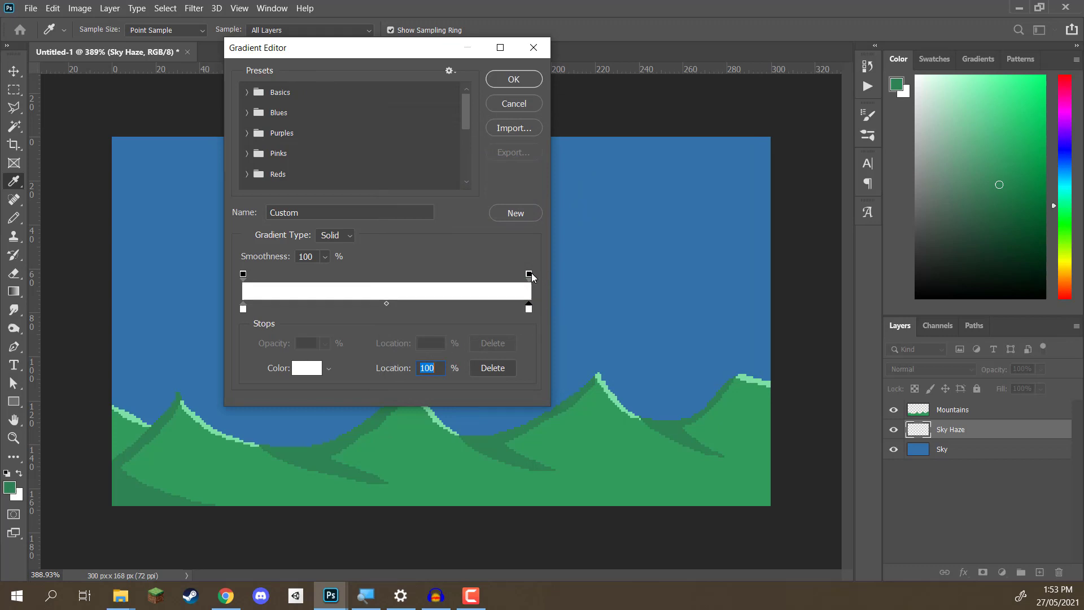
# Step: Keep the left opacity stop at 100%, make the right stop 0% and confirm the gradient
pyautogui.click(243, 273)
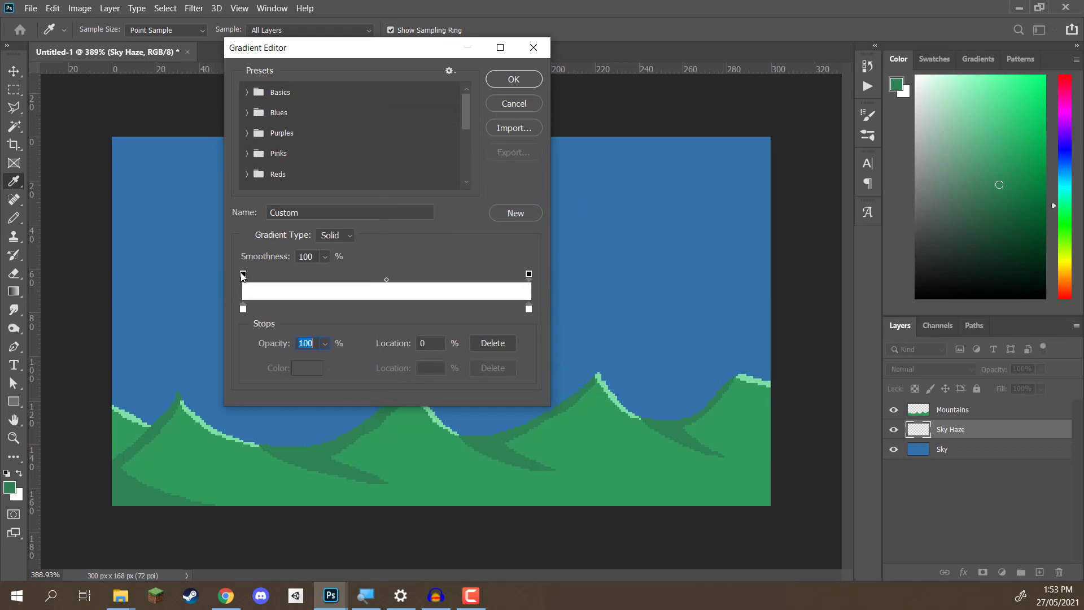
pyautogui.moveTo(241, 280)
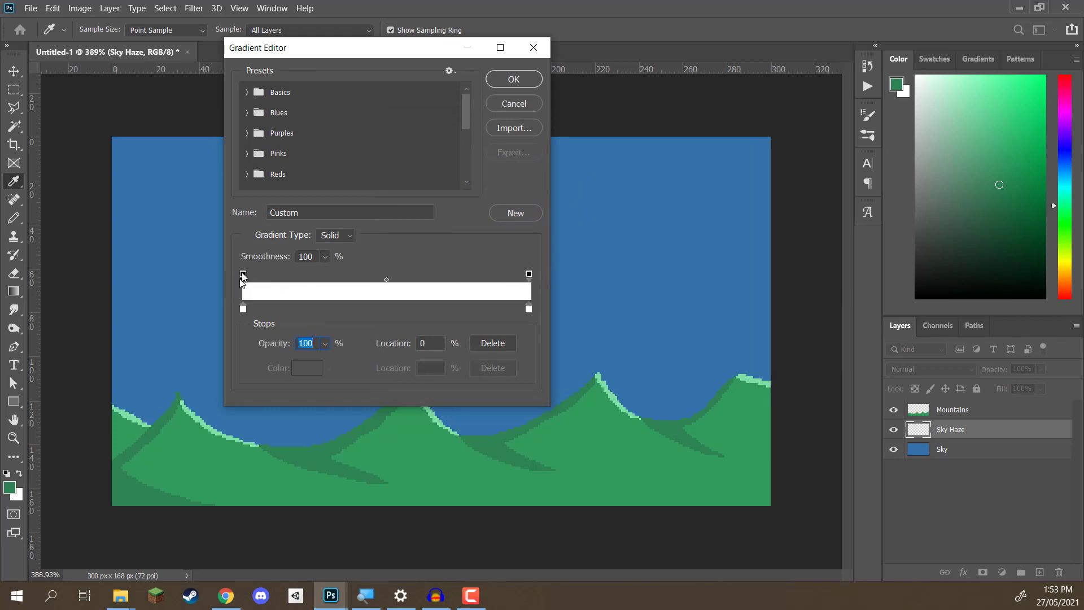
pyautogui.click(529, 274)
pyautogui.write('0')
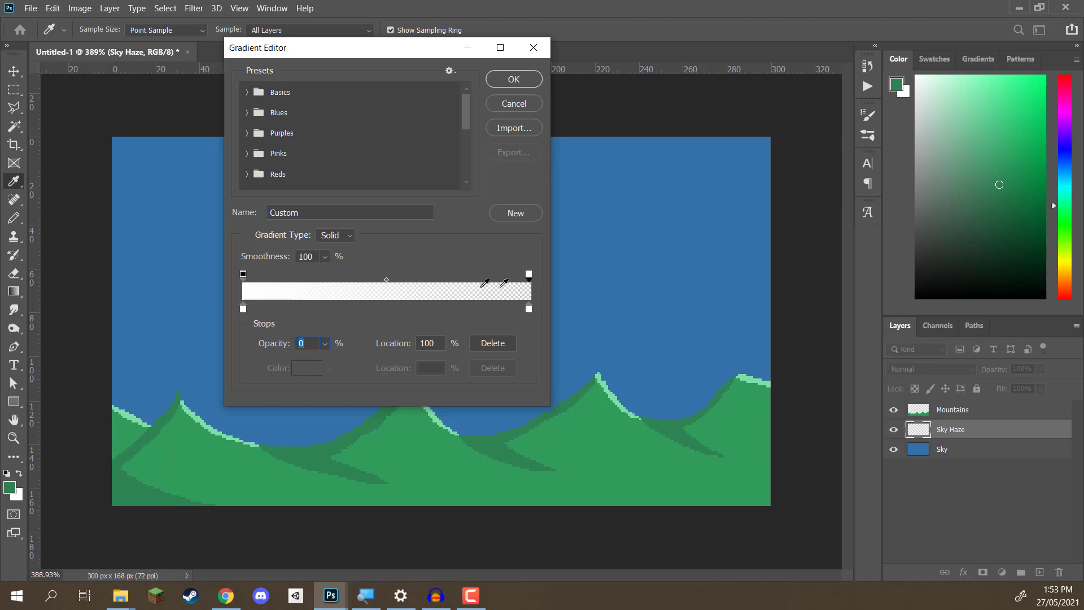
pyautogui.click(513, 79)
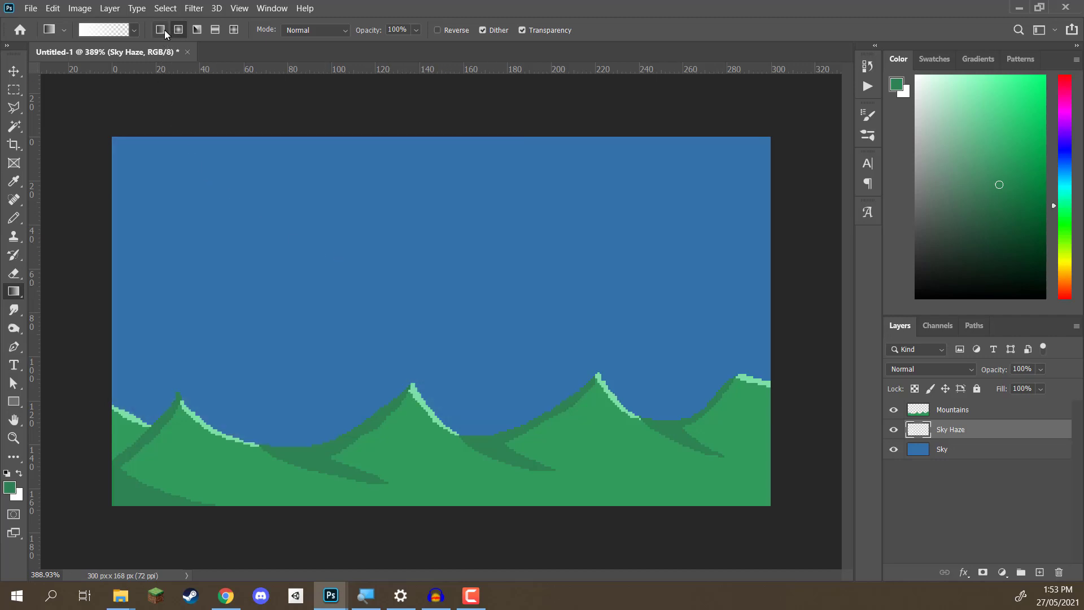
# Step: Drag a linear white haze gradient on the Sky Haze layer fading upward from the bottom of the canvas
pyautogui.moveTo(219, 303); pyautogui.dragTo(596, 279)
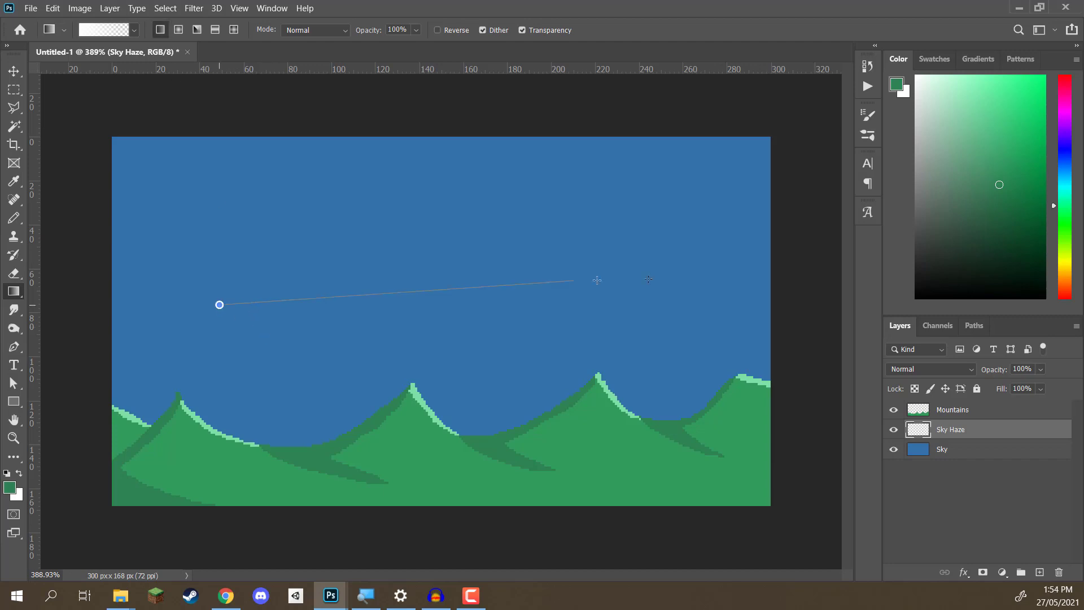
pyautogui.moveTo(219, 304); pyautogui.dragTo(571, 281)
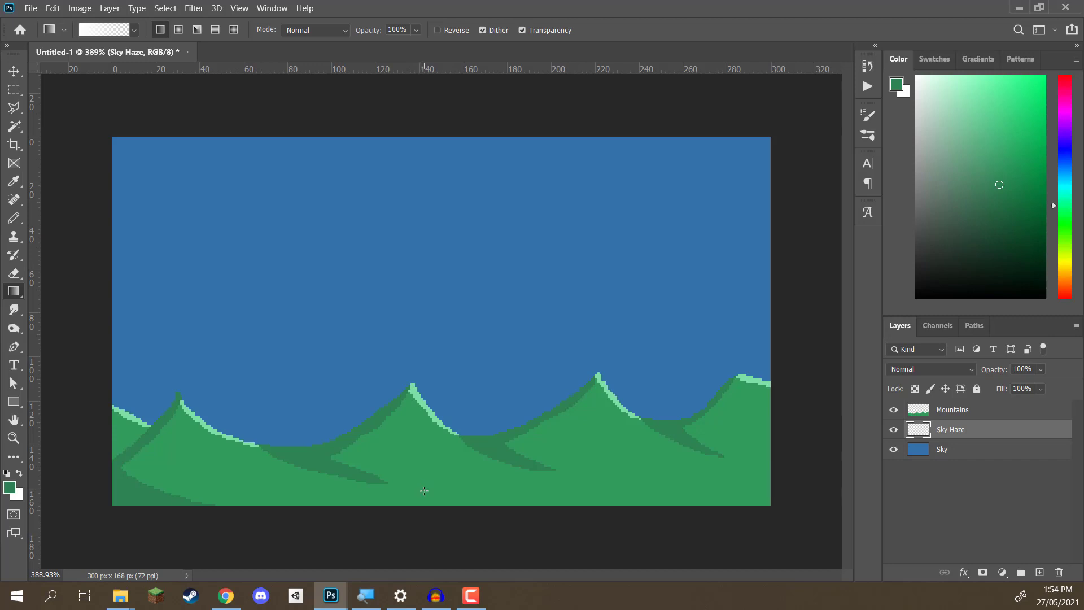
pyautogui.moveTo(429, 493); pyautogui.dragTo(434, 278)
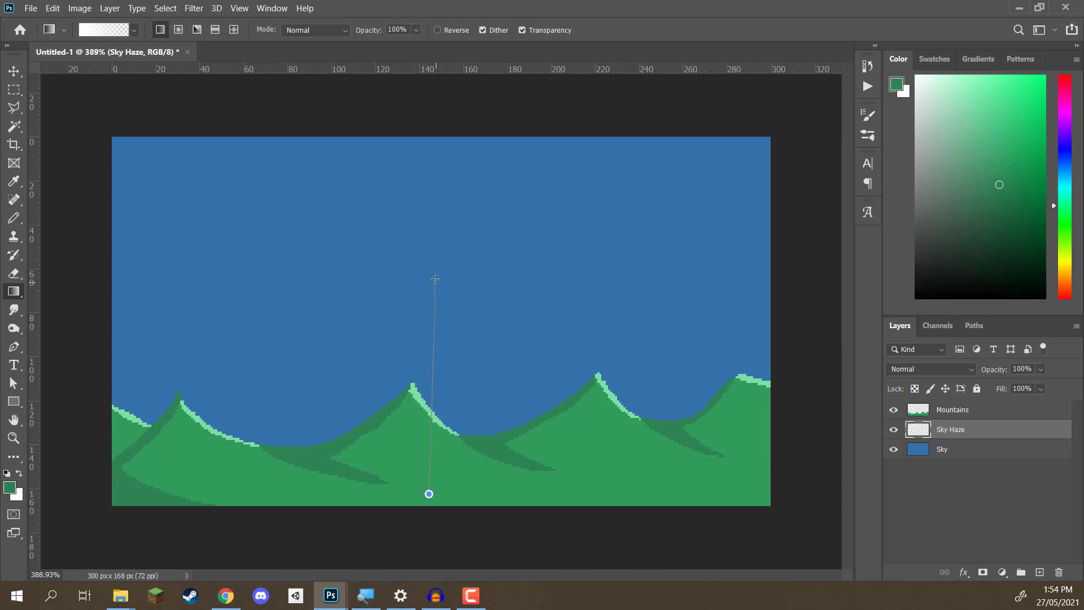
pyautogui.moveTo(434, 279); pyautogui.dragTo(429, 493)
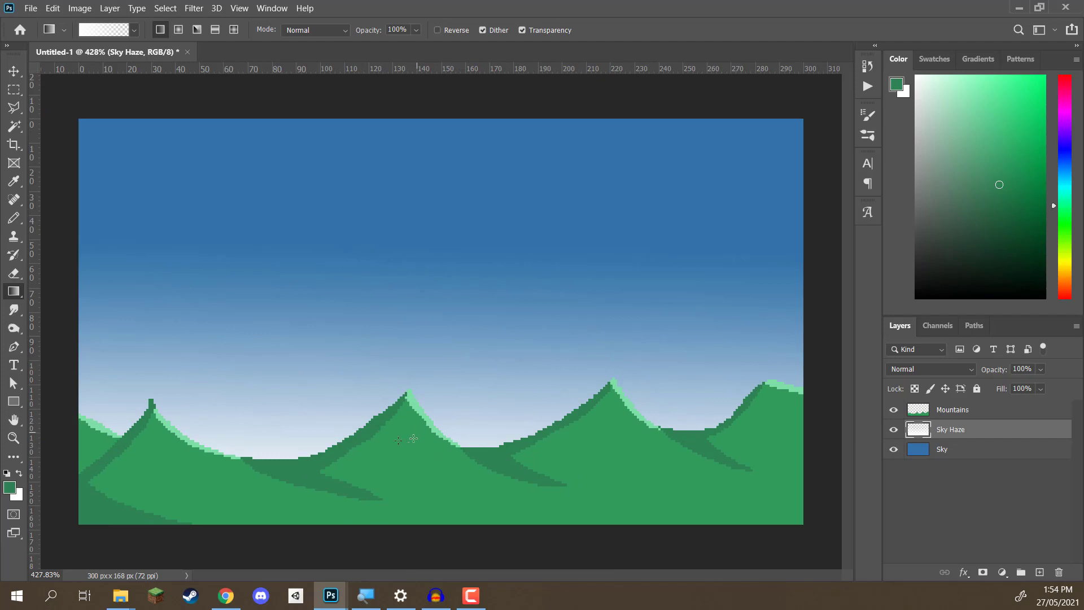
pyautogui.moveTo(341, 413)
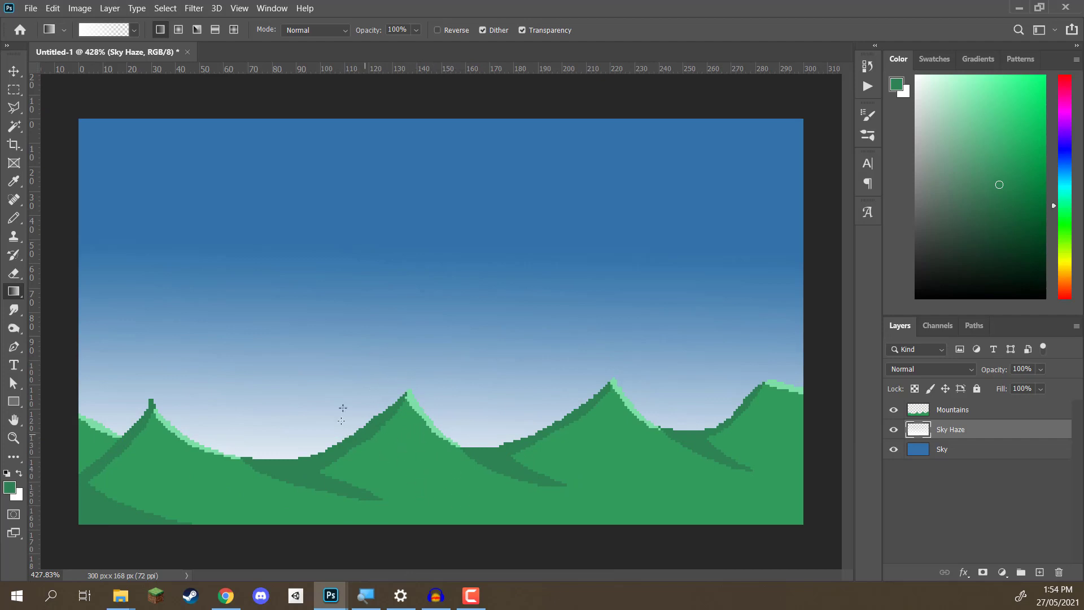
pyautogui.moveTo(334, 375)
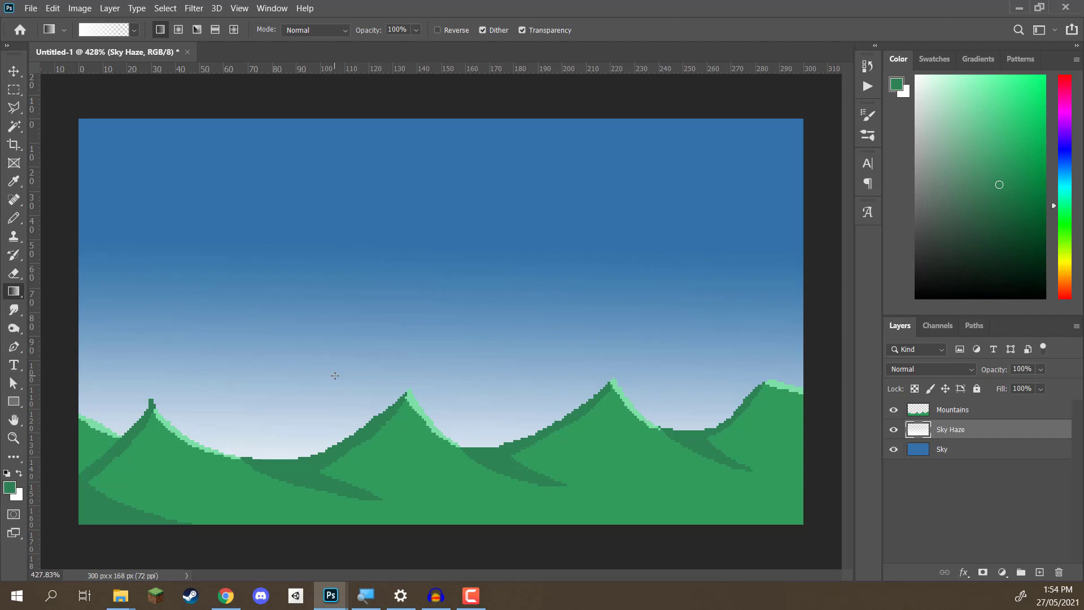
pyautogui.click(9, 73)
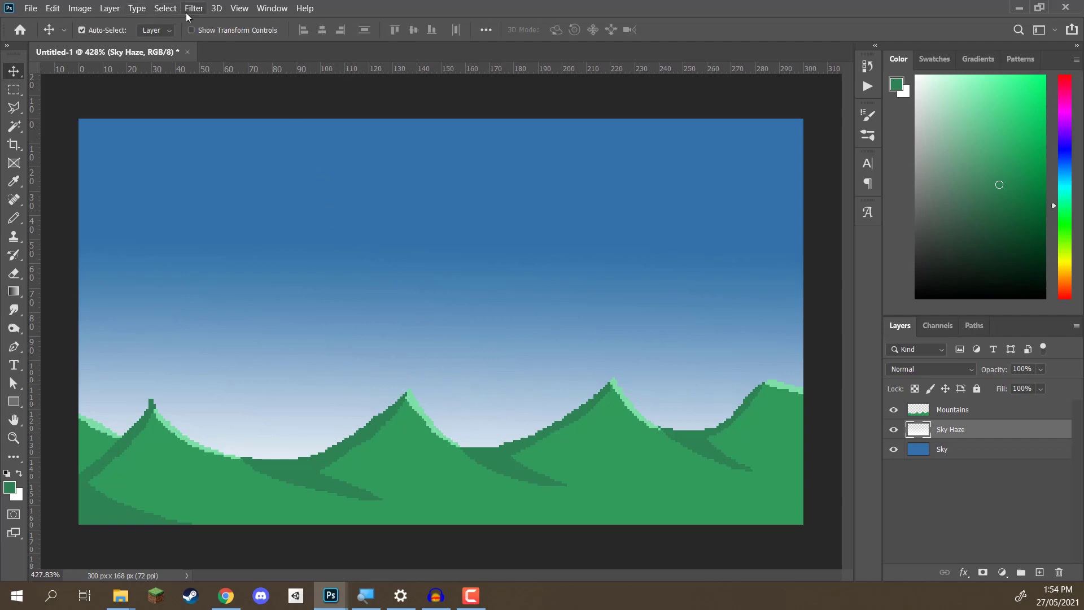
# Step: Apply Filter > Pixelate > Mosaic to the haze with Cell Size 5
pyautogui.click(195, 8)
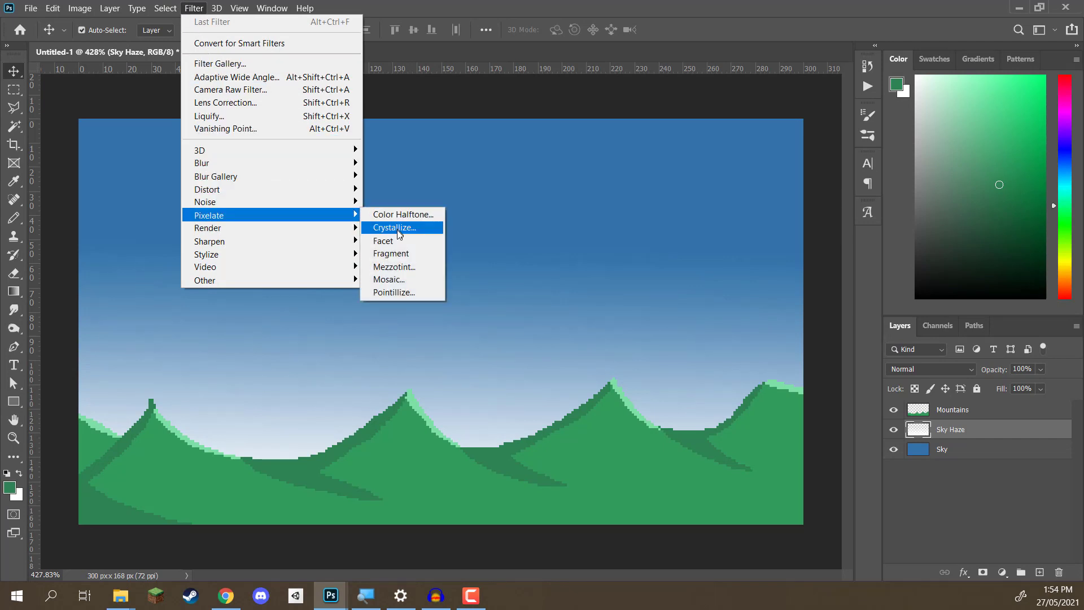
pyautogui.click(389, 280)
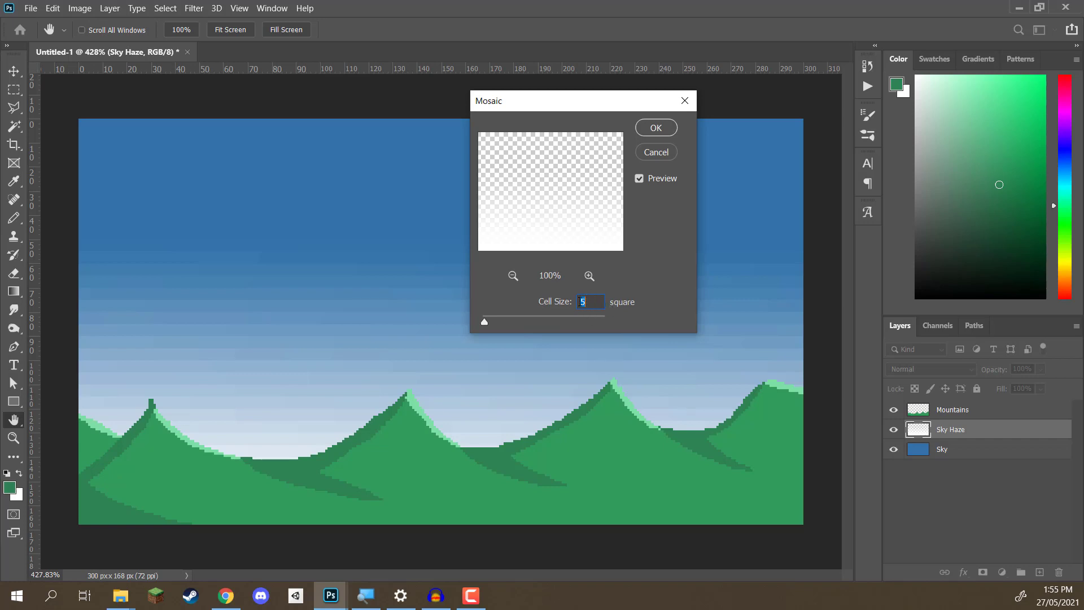
pyautogui.moveTo(484, 322); pyautogui.dragTo(493, 322)
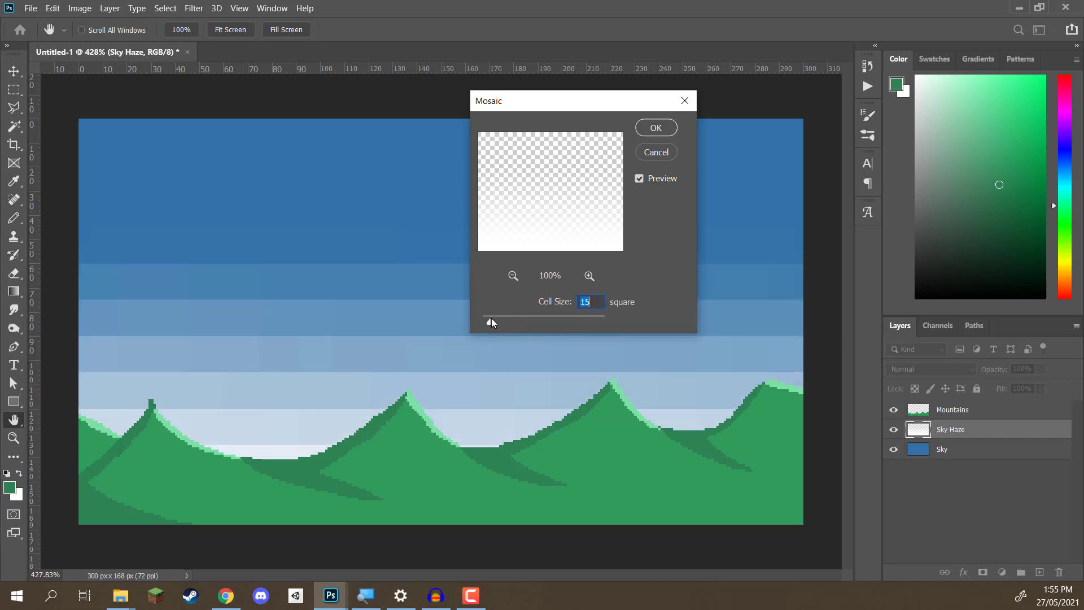
pyautogui.moveTo(491, 322); pyautogui.dragTo(488, 325)
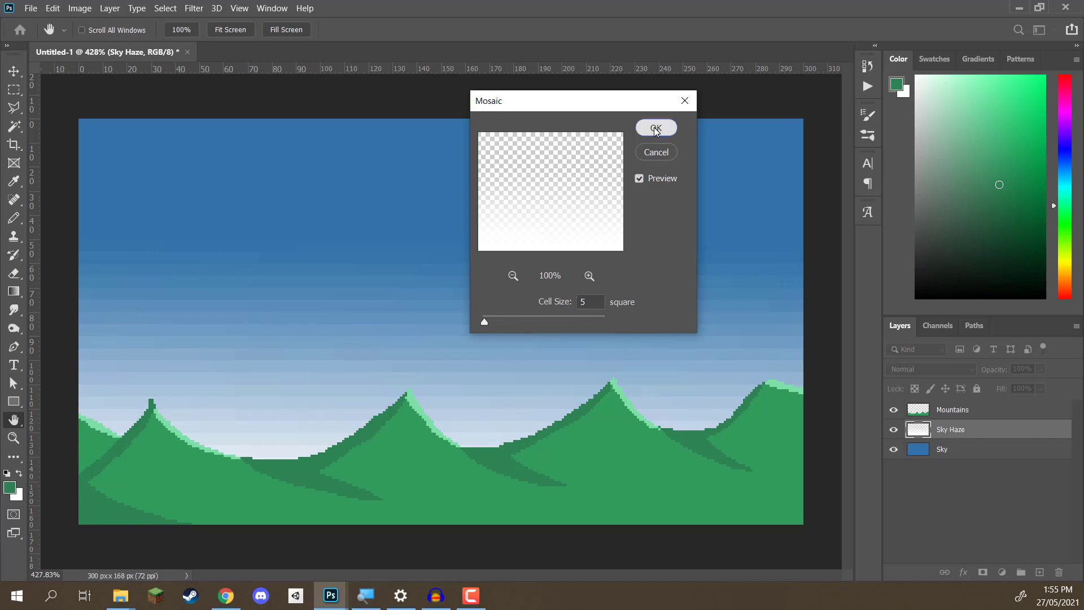
pyautogui.click(656, 127)
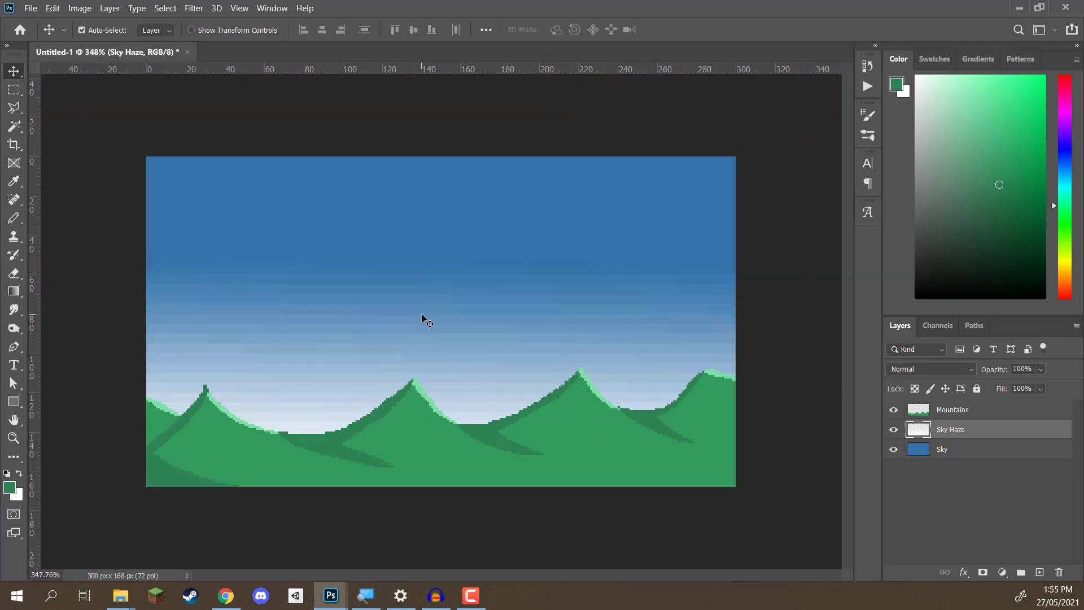
pyautogui.moveTo(339, 325)
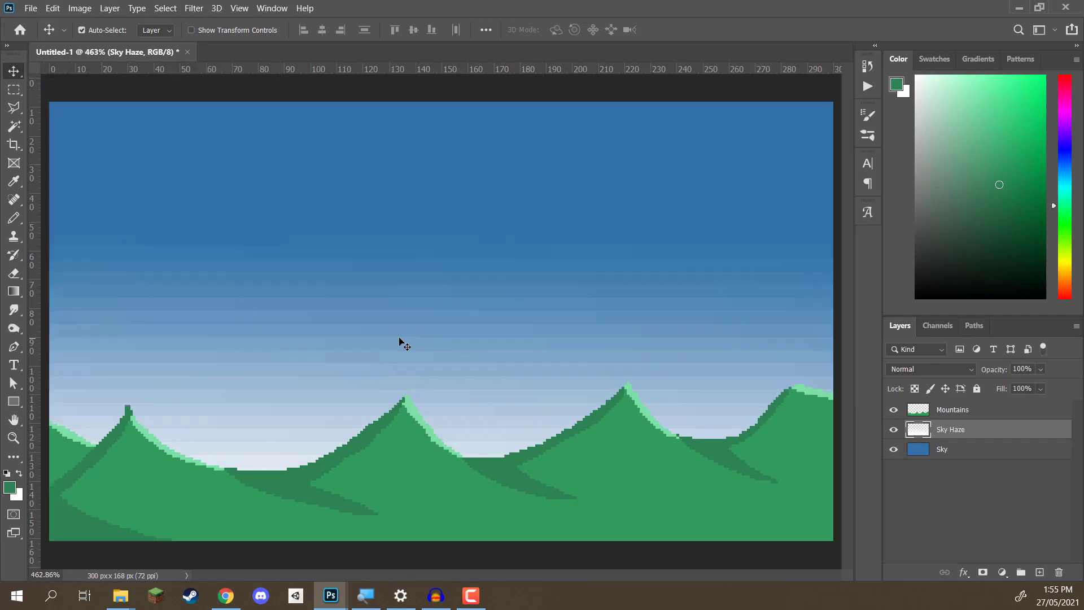
# Step: Warp the haze layer via Ctrl+T, bending its upper edge, and commit the transform
pyautogui.press('ctrl+t')
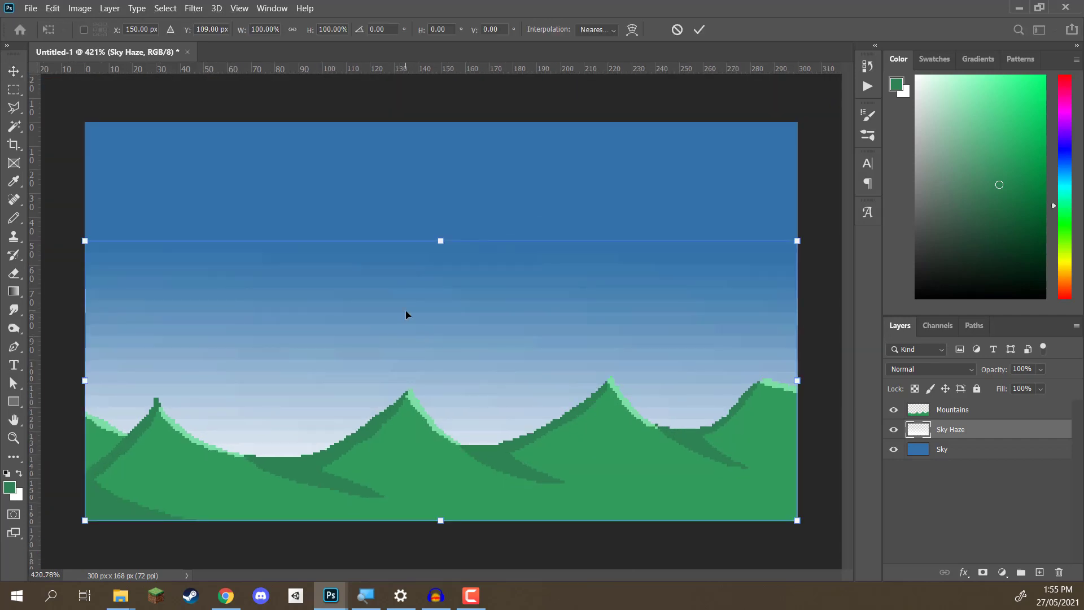
pyautogui.rightClick(408, 315)
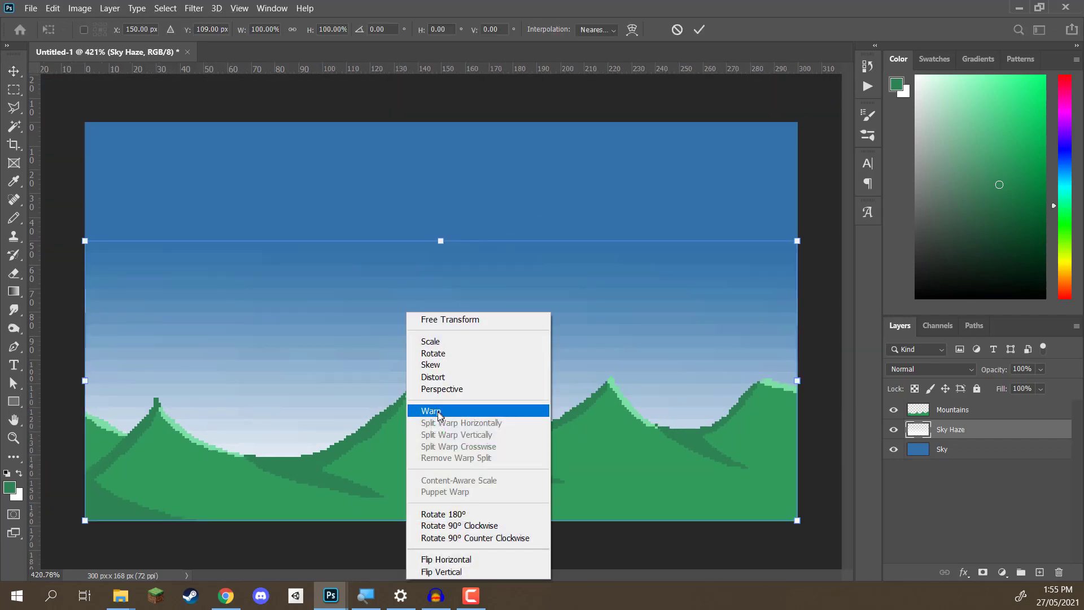
pyautogui.click(431, 411)
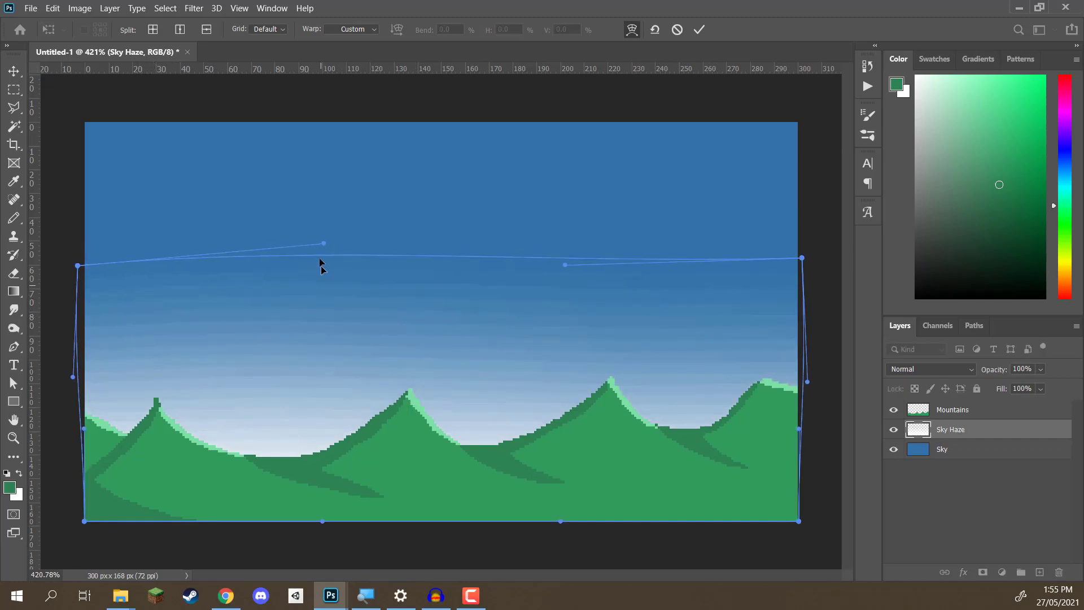
pyautogui.moveTo(323, 242); pyautogui.dragTo(320, 268)
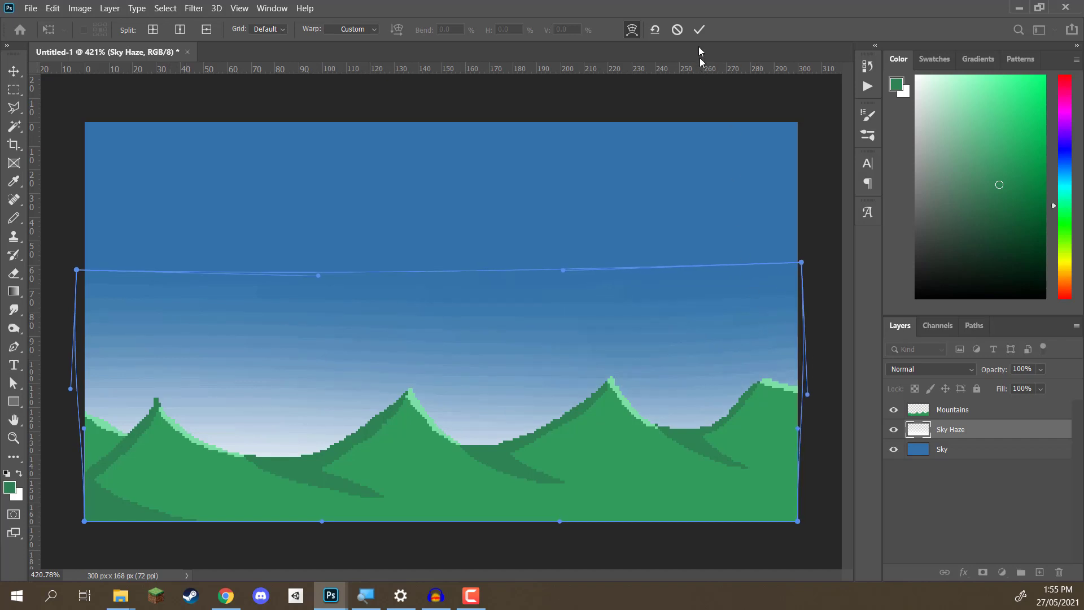
pyautogui.click(701, 29)
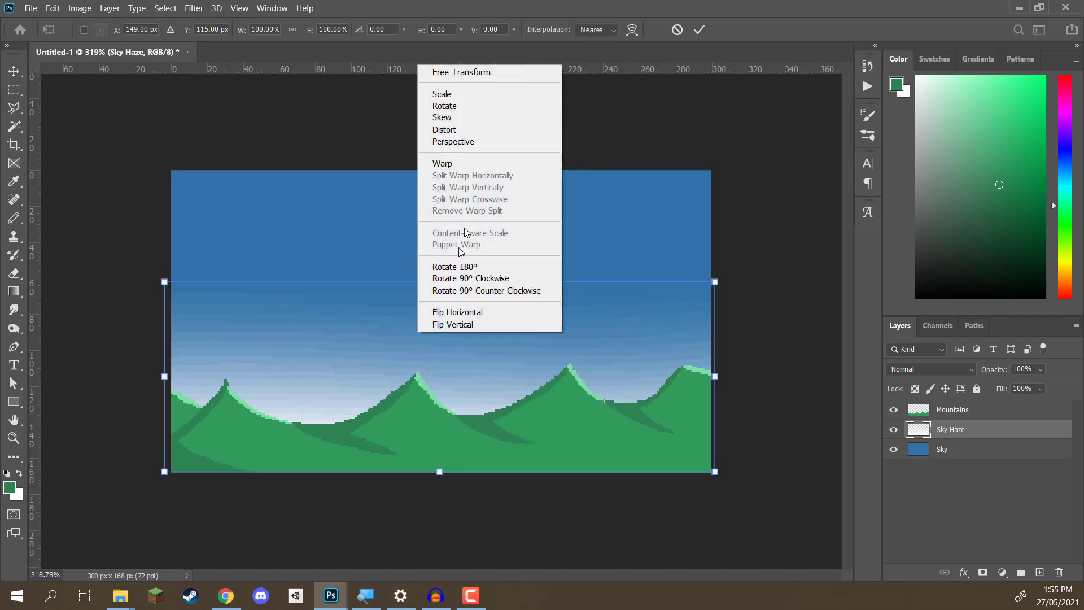
pyautogui.click(442, 163)
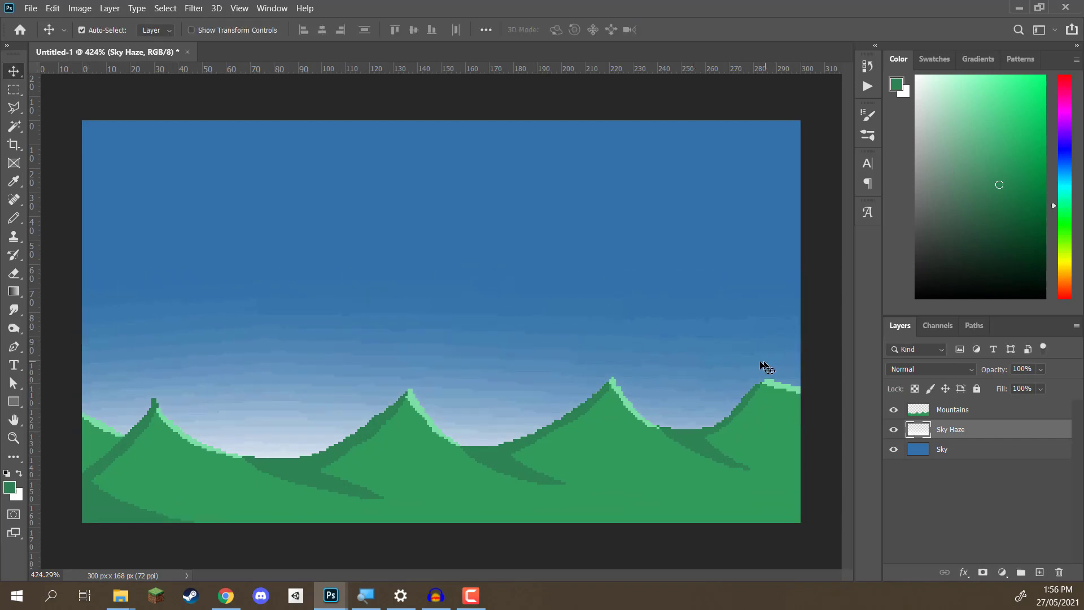
pyautogui.moveTo(312, 338)
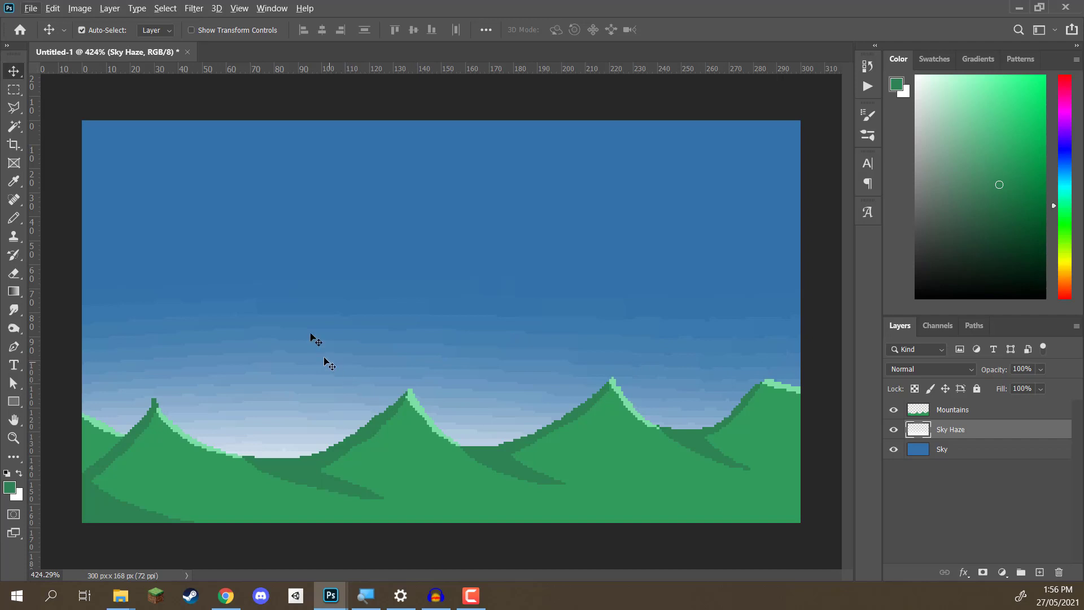
pyautogui.moveTo(485, 356)
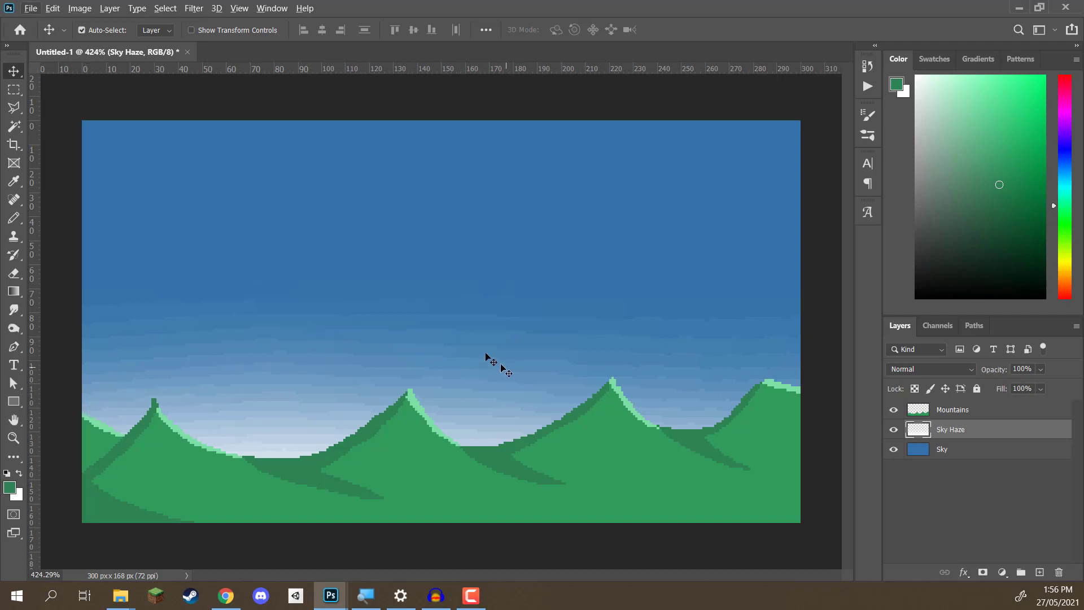
pyautogui.click(941, 449)
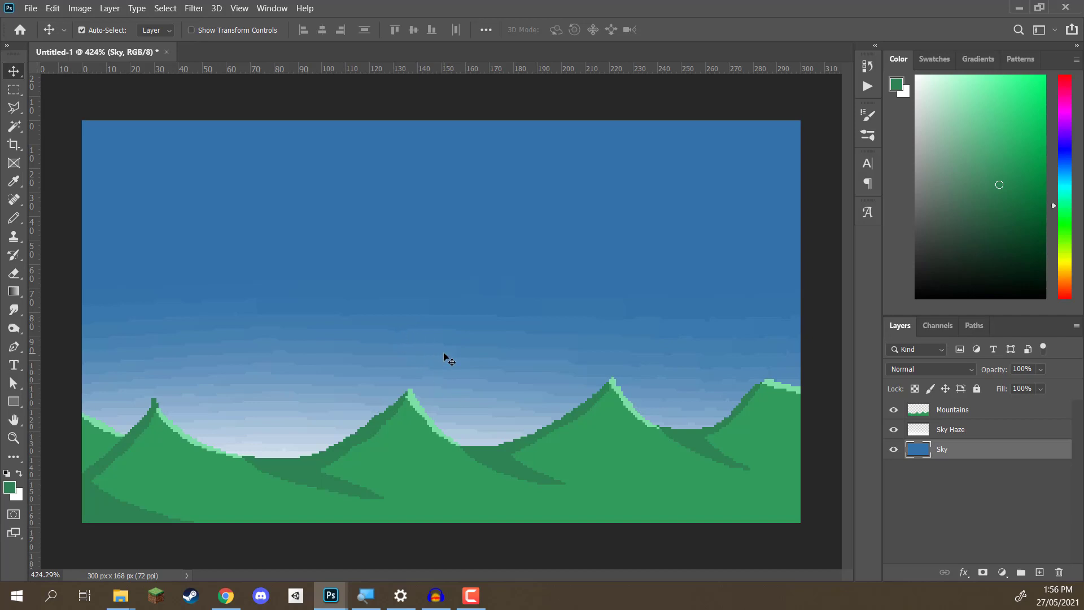
pyautogui.moveTo(522, 393)
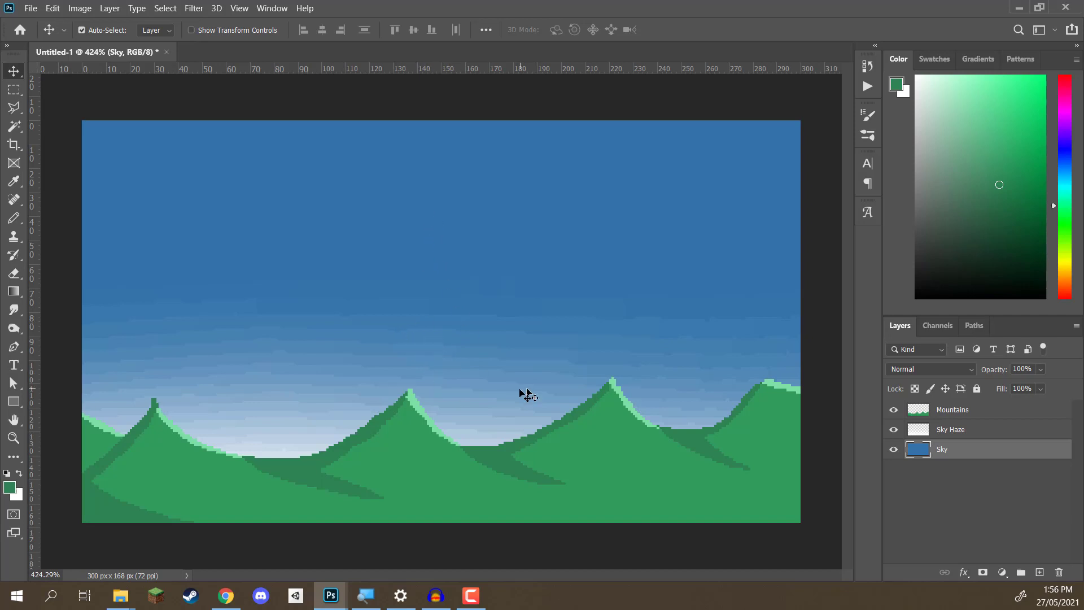
pyautogui.click(950, 429)
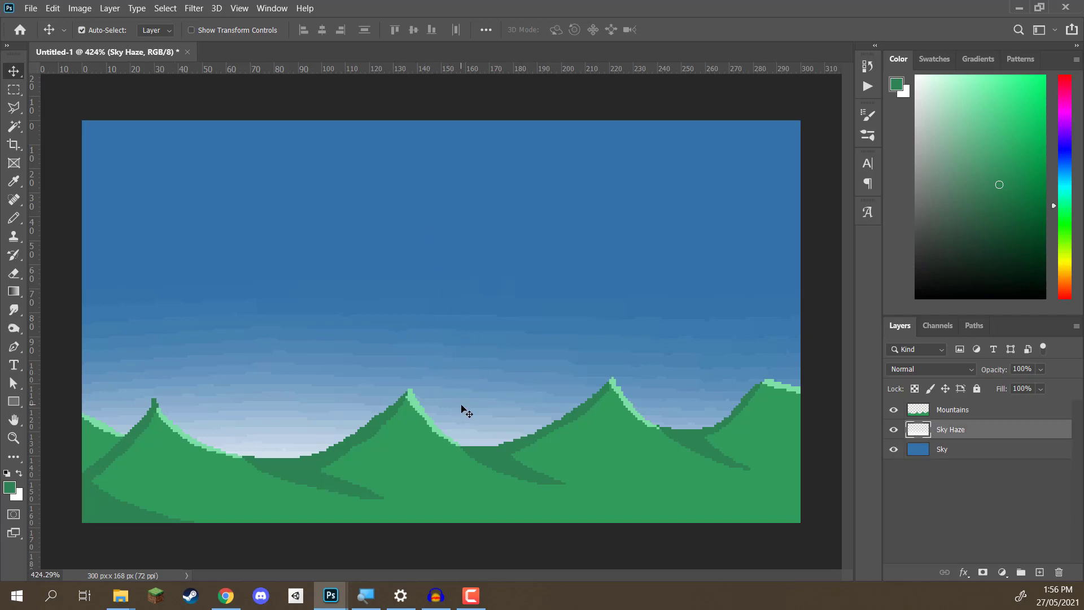